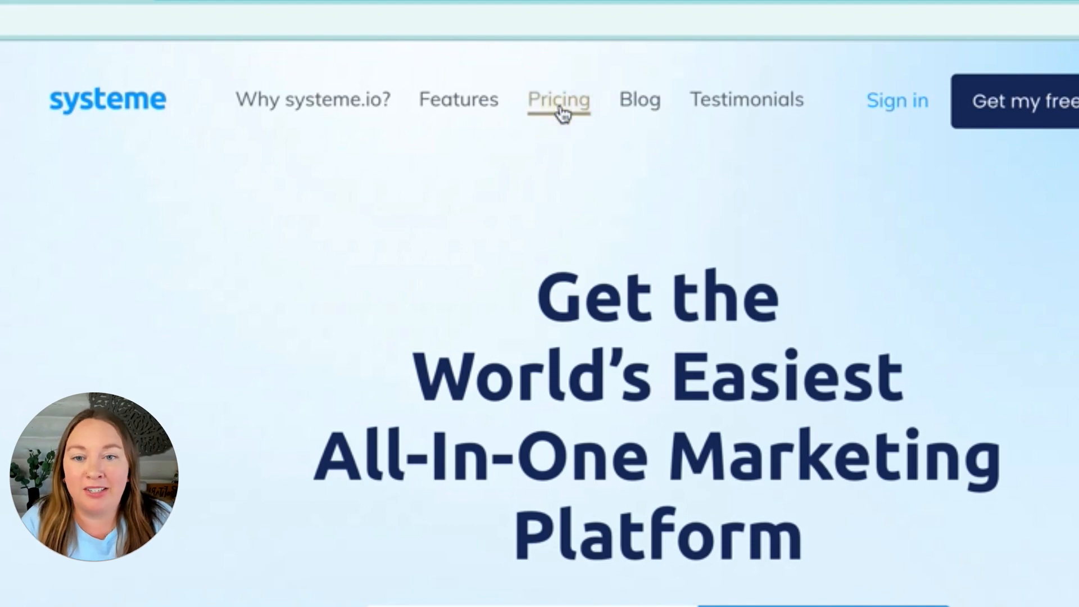
Step: View the Pricing page comparing the Free, Startup, Webinar and Unlimited plans, then return to the Blogs dashboard
{"action": "left_click", "coordinate": [558, 100]}
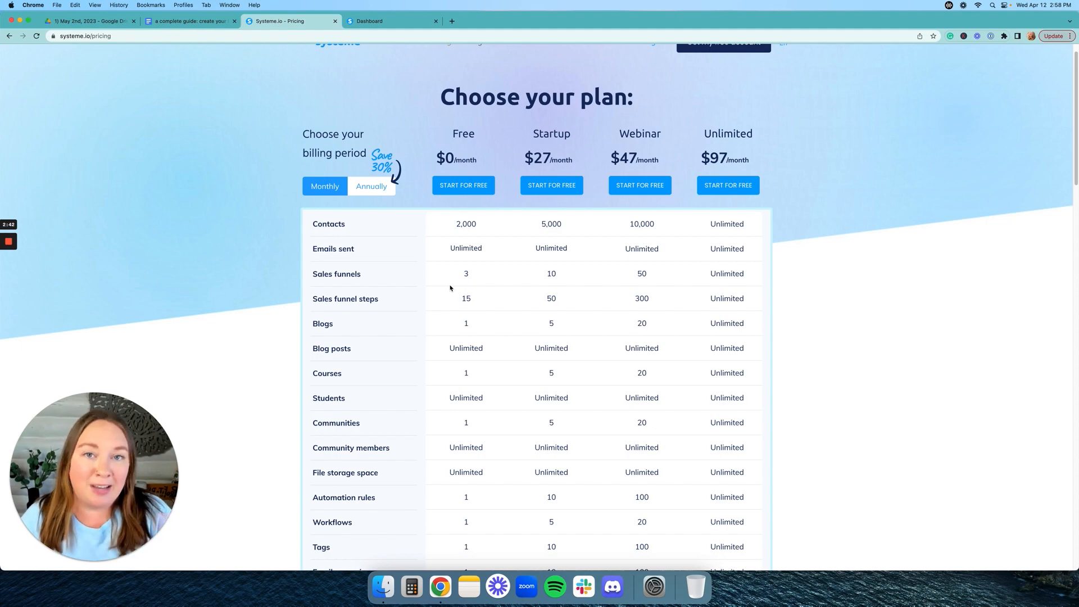
{"action": "left_click", "coordinate": [392, 21]}
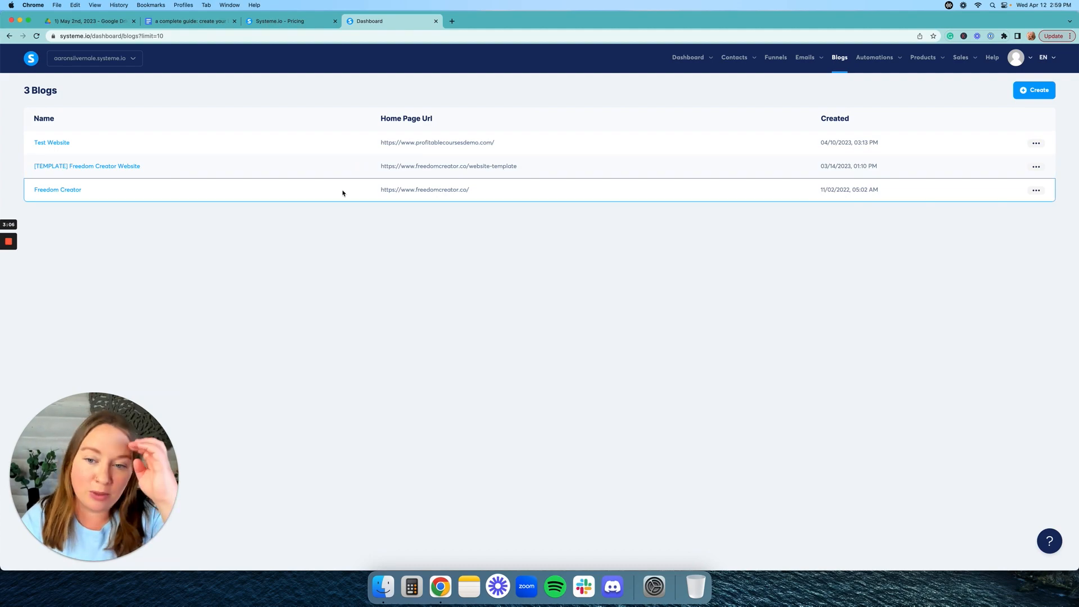
{"action": "mouse_move", "coordinate": [344, 211]}
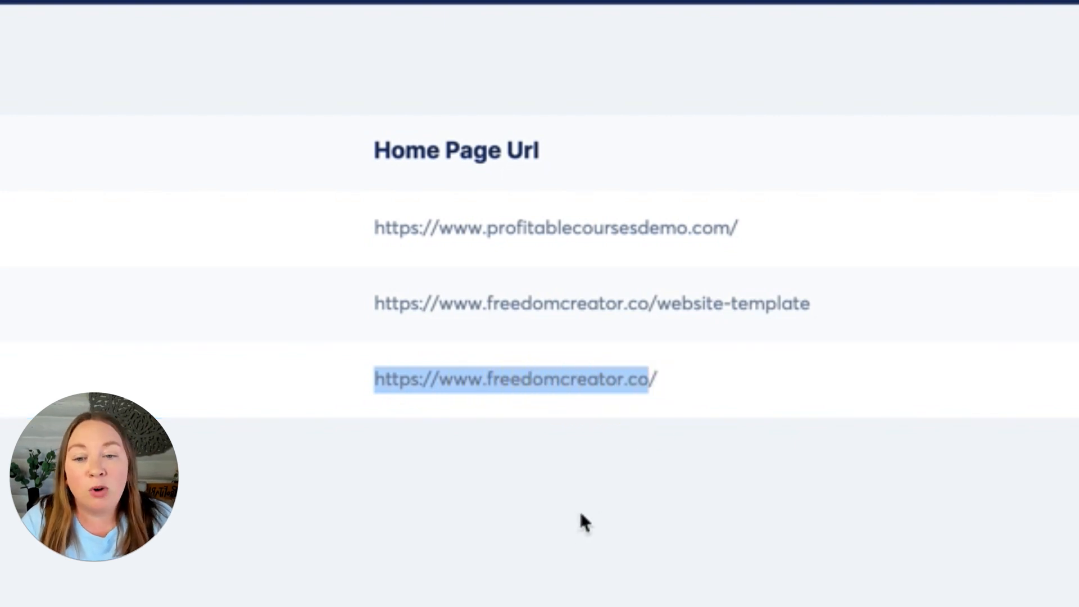
{"action": "mouse_move", "coordinate": [613, 510]}
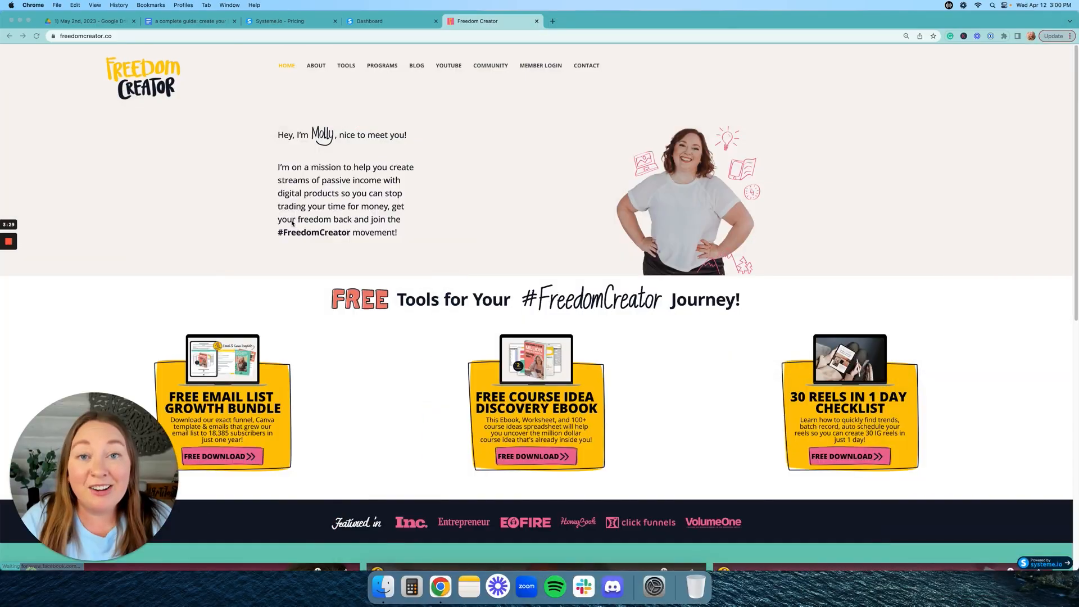
Step: Browse the Freedom Creator home page, visit its About page, then show its Blog post listing
{"action": "scroll", "scroll_direction": "down", "scroll_amount": 3}
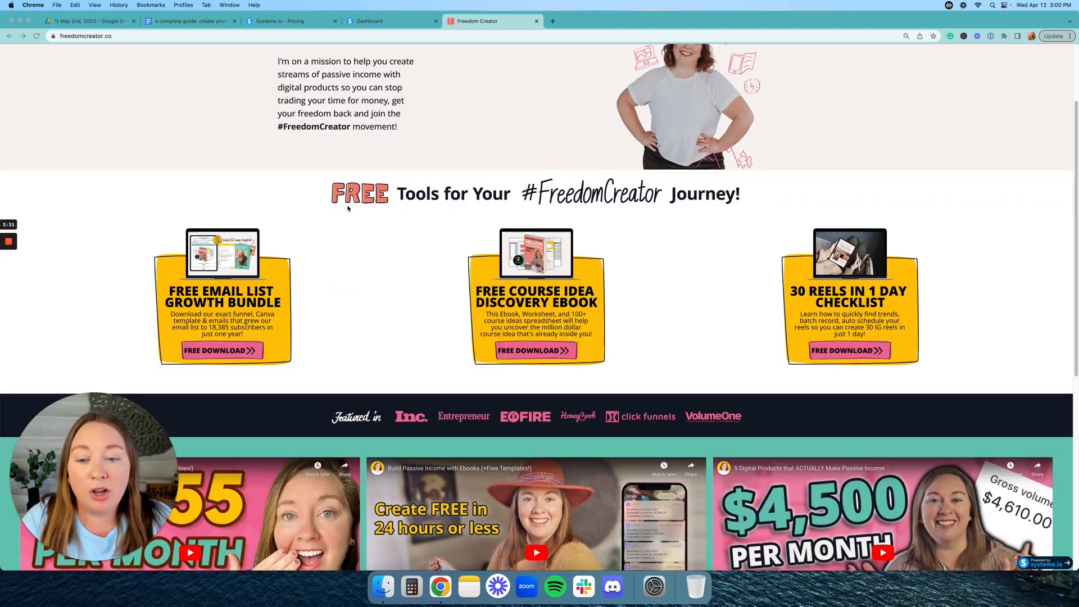
{"action": "scroll", "scroll_direction": "up", "scroll_amount": 3}
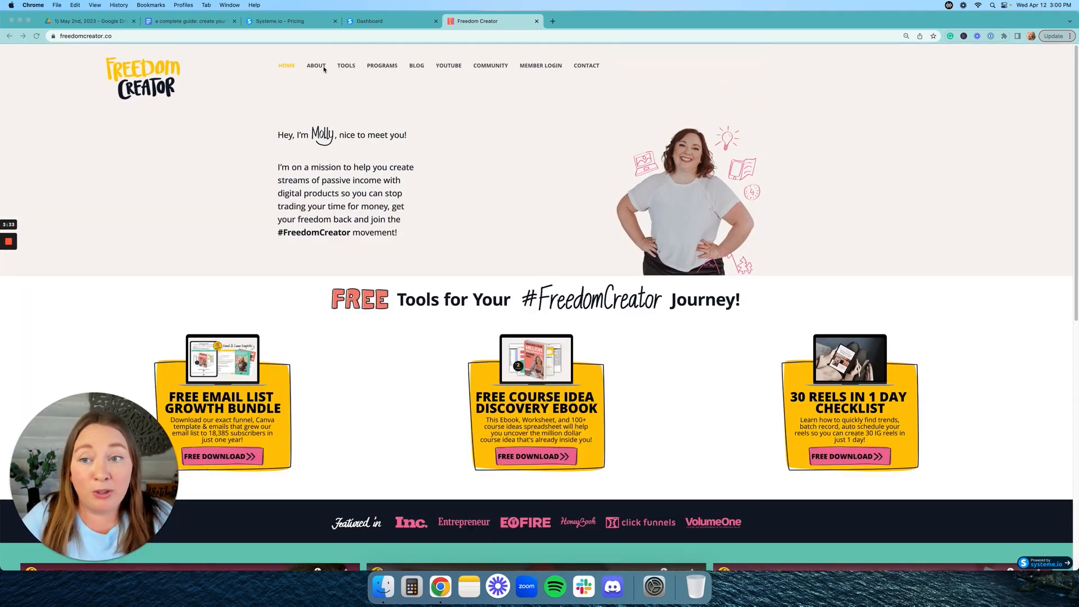
{"action": "left_click", "coordinate": [315, 65]}
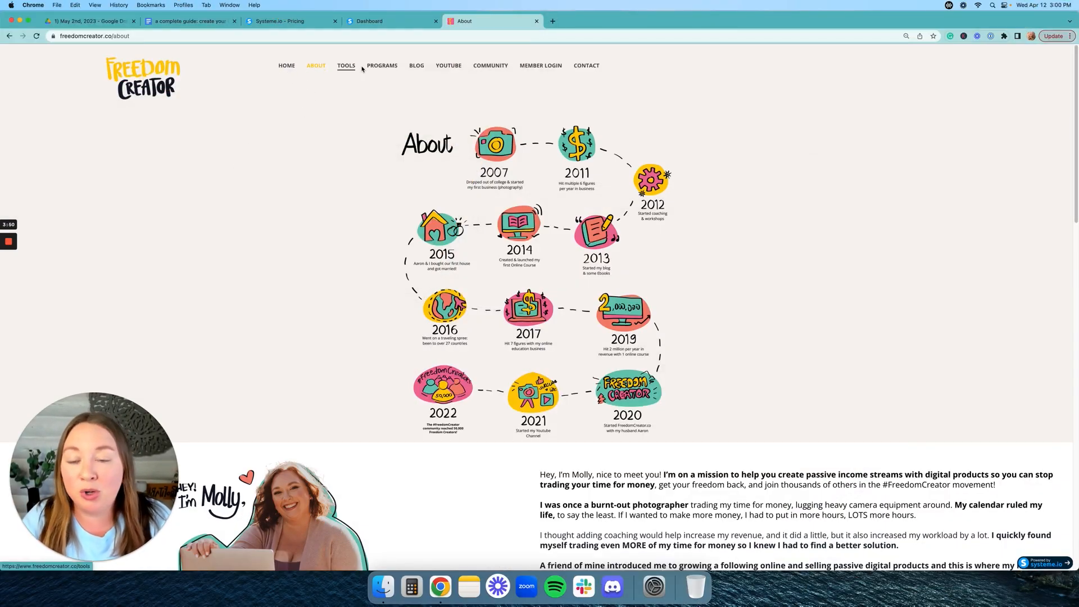
{"action": "mouse_move", "coordinate": [416, 65]}
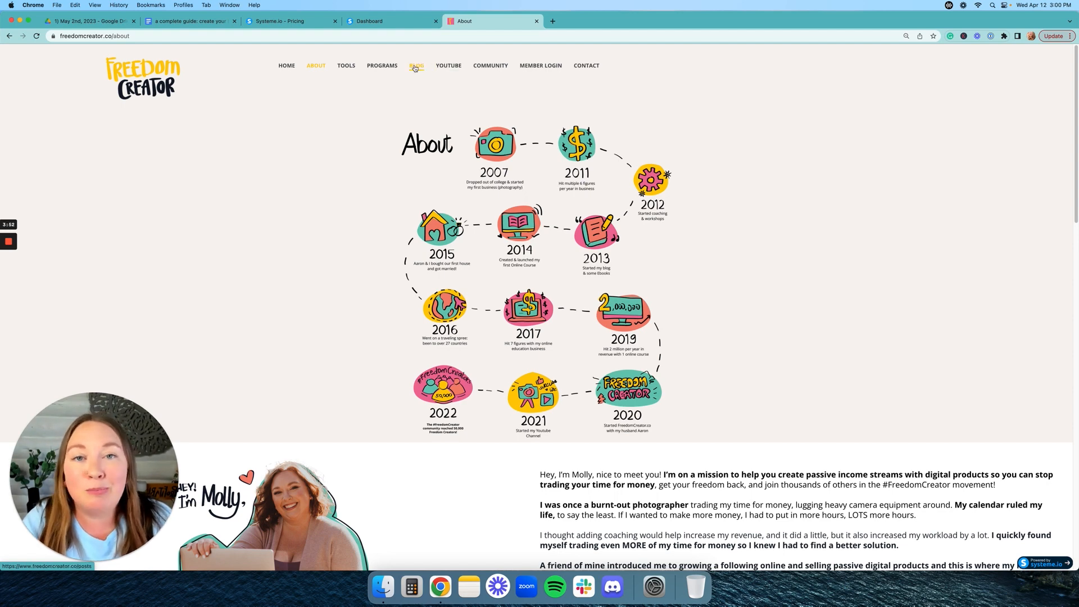
{"action": "left_click", "coordinate": [416, 65]}
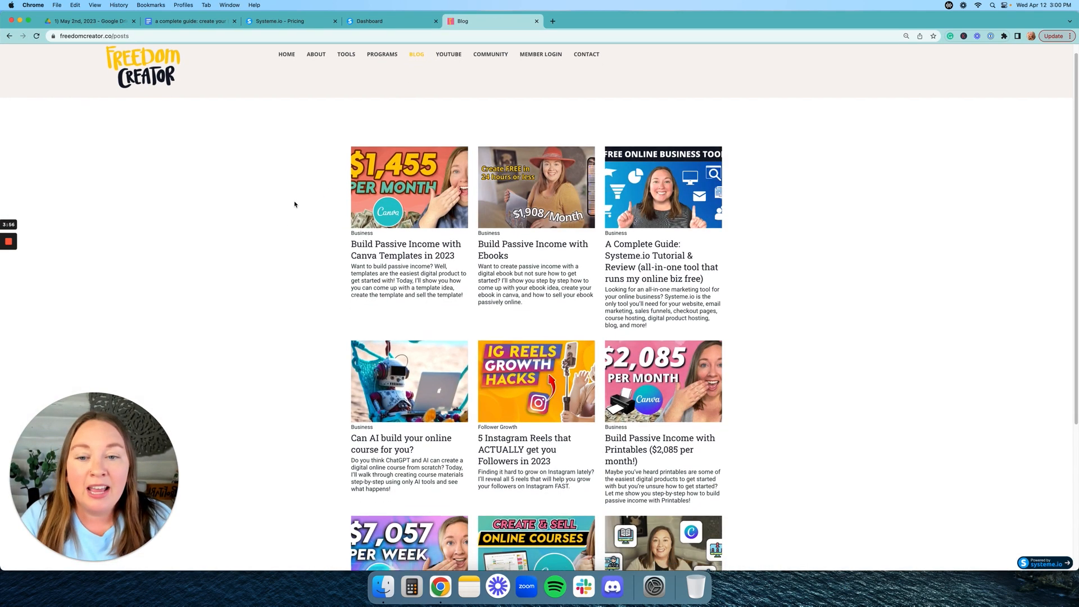
{"action": "scroll", "scroll_direction": "up", "scroll_amount": 3}
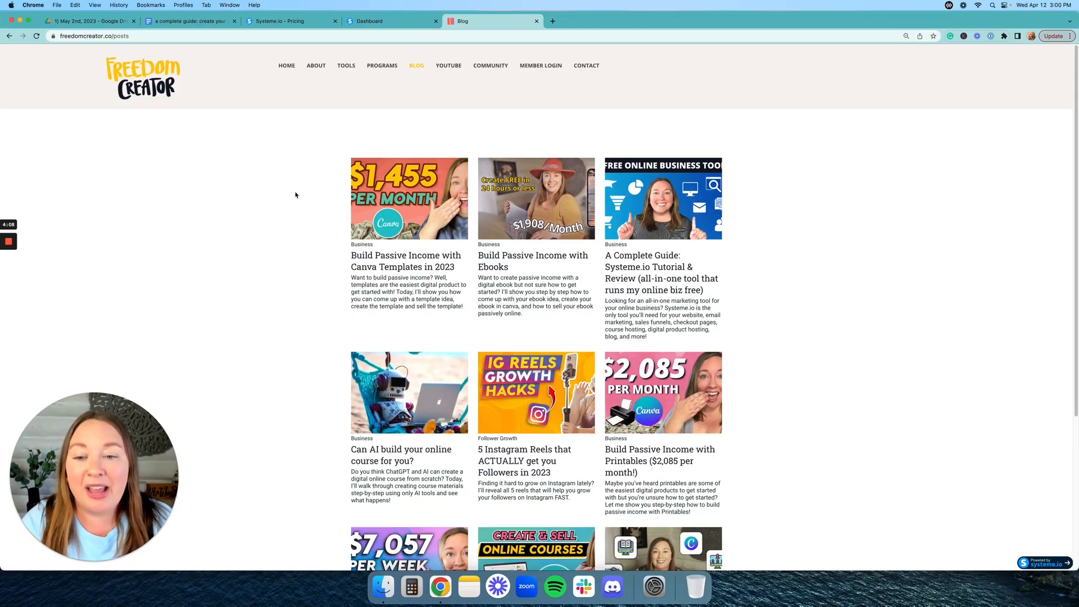
Step: Read through the 'Build Passive Income with Canva Templates in 2023' post, then return to the Blogs dashboard
{"action": "left_click", "coordinate": [406, 260]}
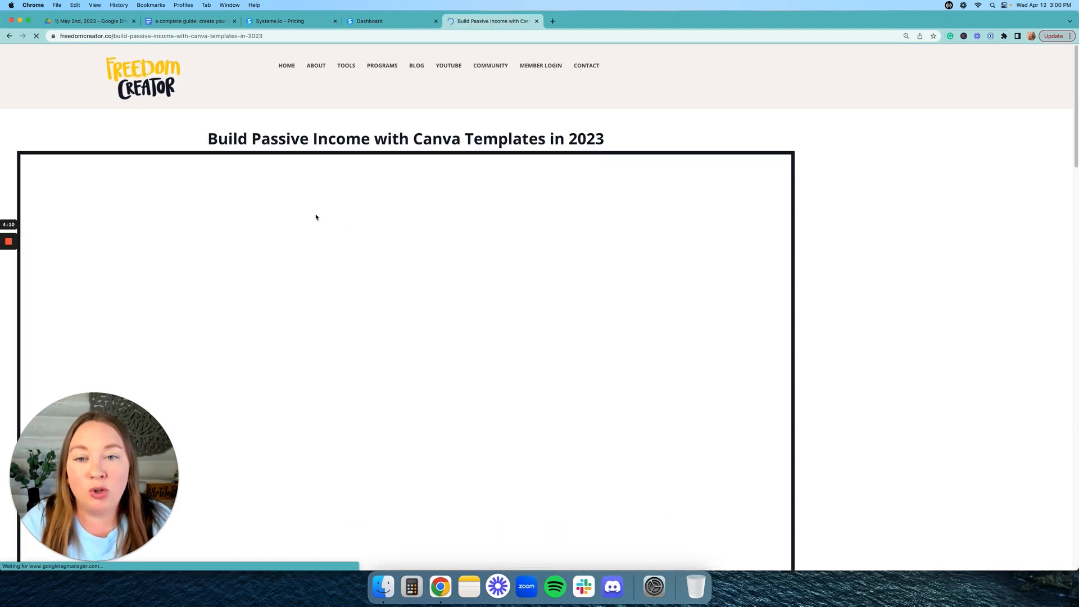
{"action": "scroll", "scroll_direction": "down", "scroll_amount": 3}
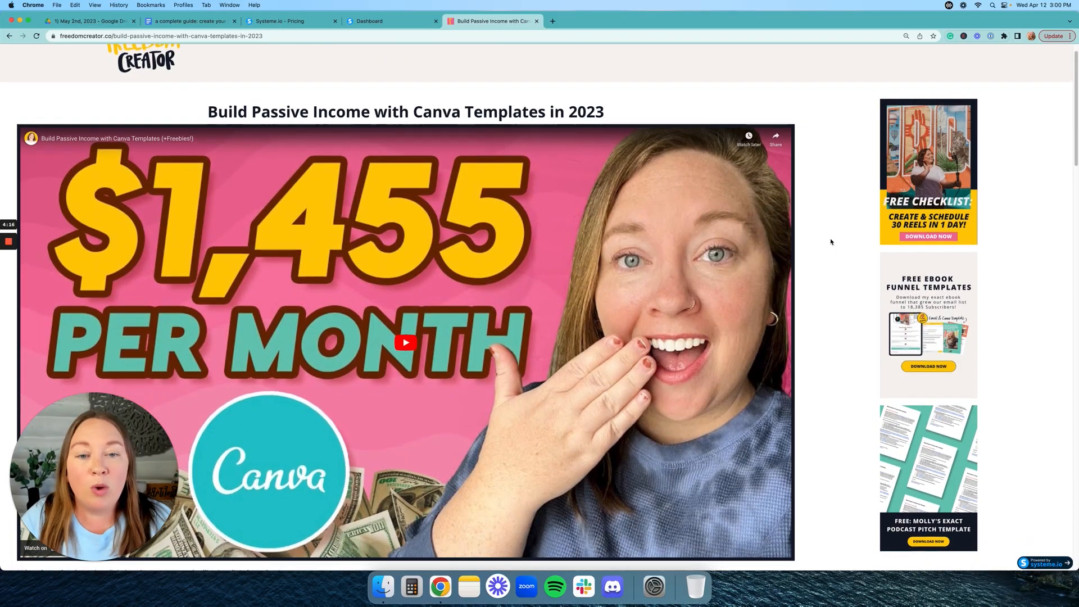
{"action": "scroll", "scroll_direction": "down", "scroll_amount": 3}
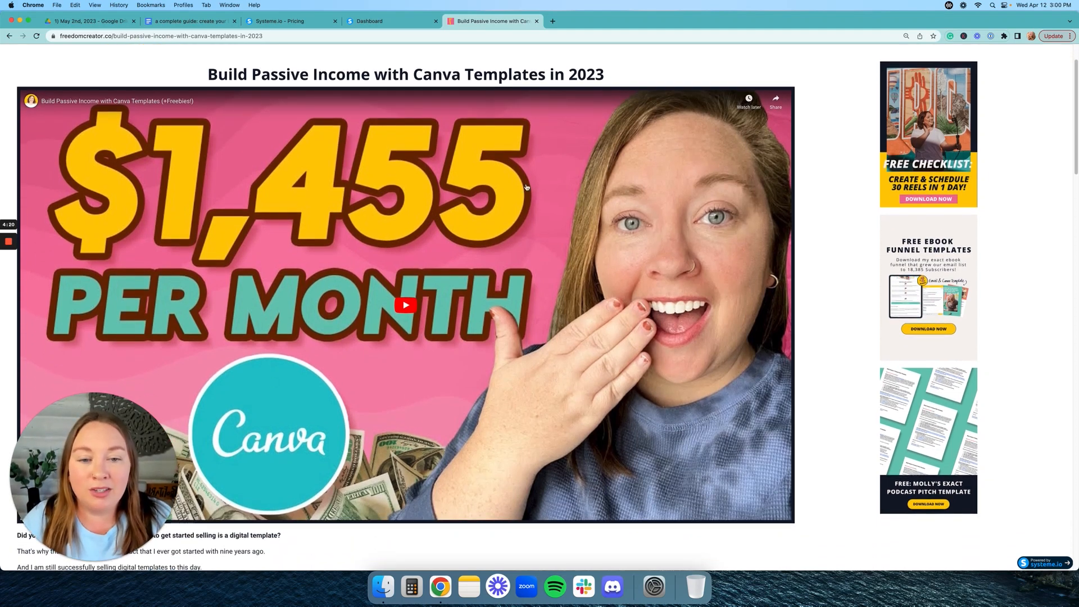
{"action": "scroll", "scroll_direction": "down", "scroll_amount": 3}
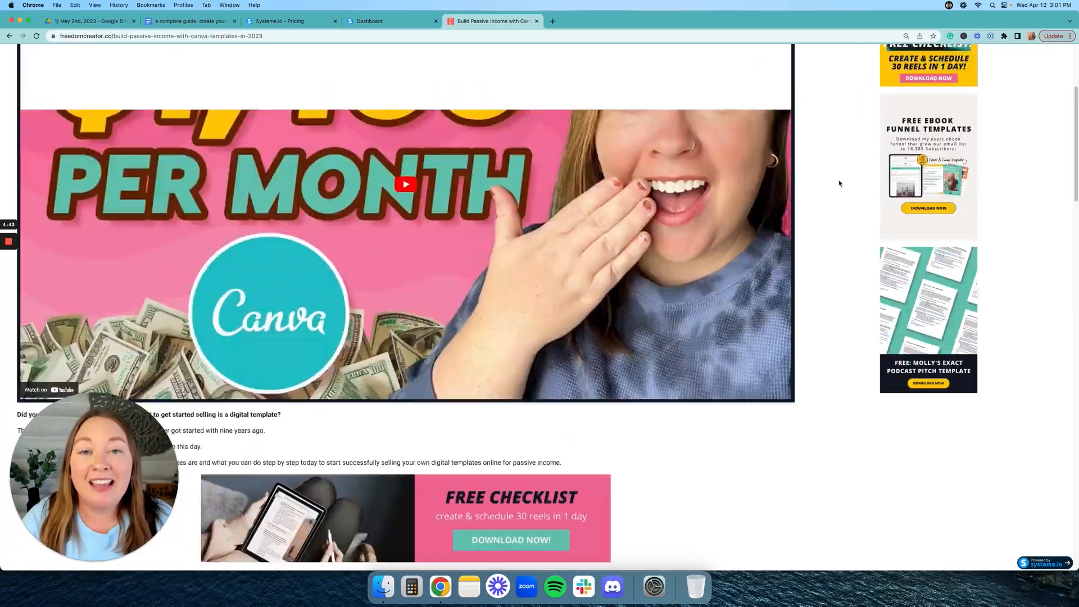
{"action": "scroll", "scroll_direction": "down", "scroll_amount": 3}
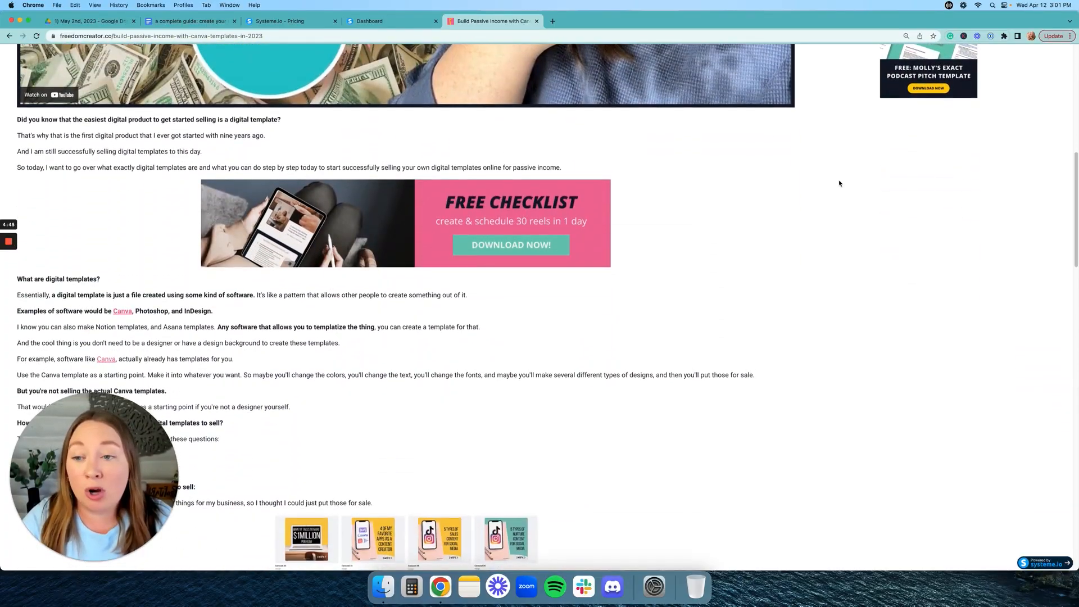
{"action": "scroll", "scroll_direction": "down", "scroll_amount": 3}
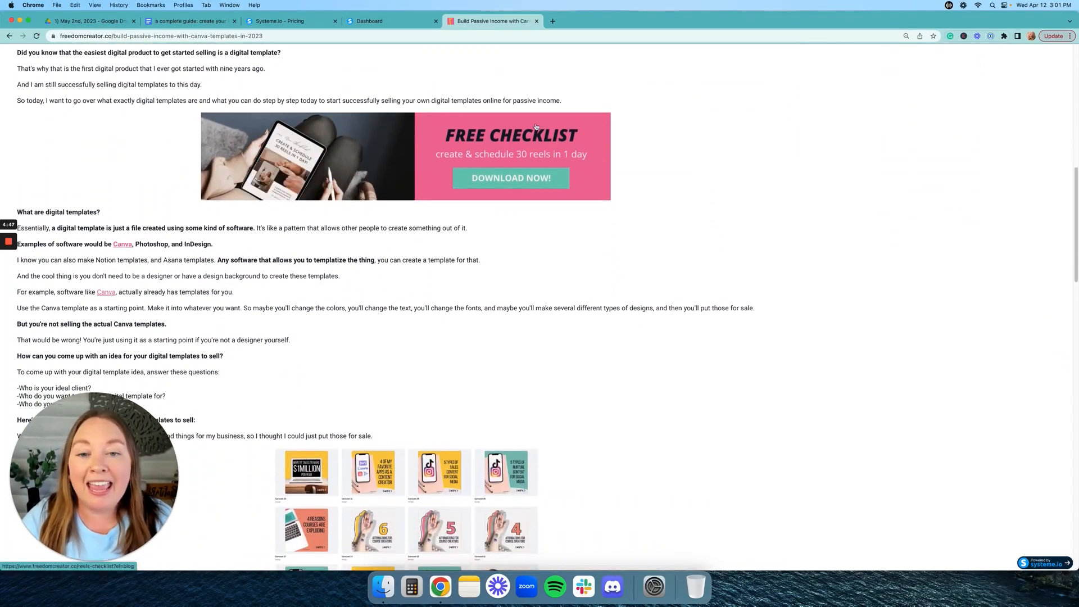
{"action": "scroll", "scroll_direction": "down", "scroll_amount": 3}
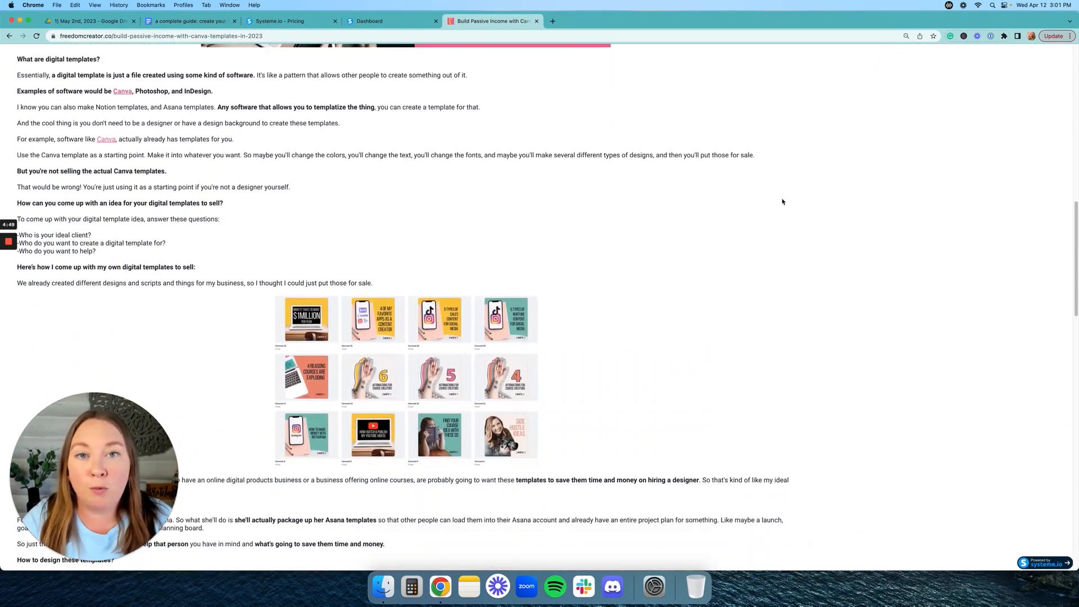
{"action": "scroll", "scroll_direction": "down", "scroll_amount": 3}
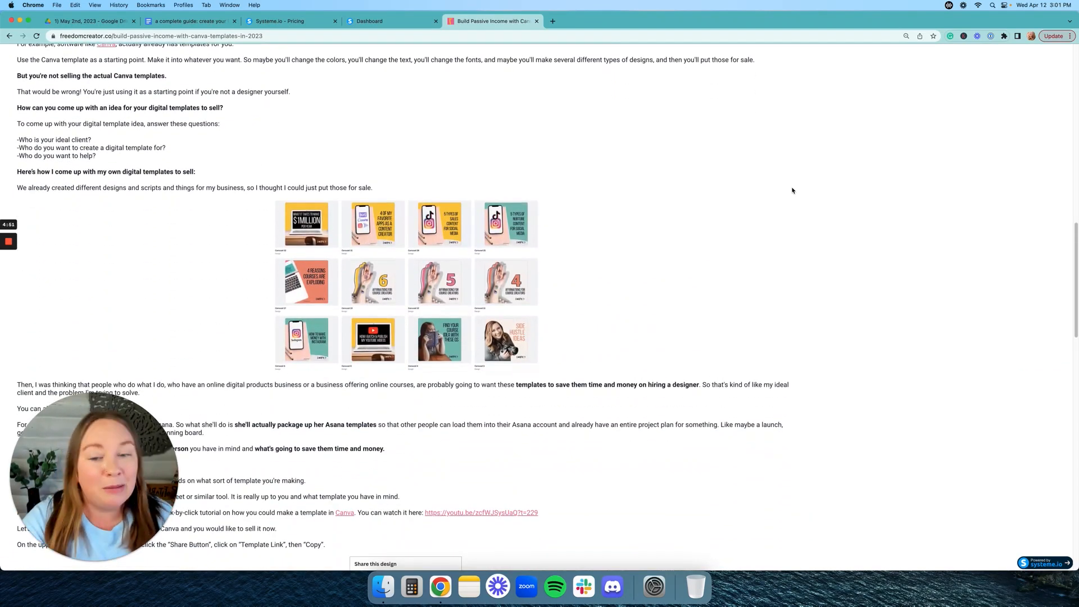
{"action": "scroll", "scroll_direction": "down", "scroll_amount": 3}
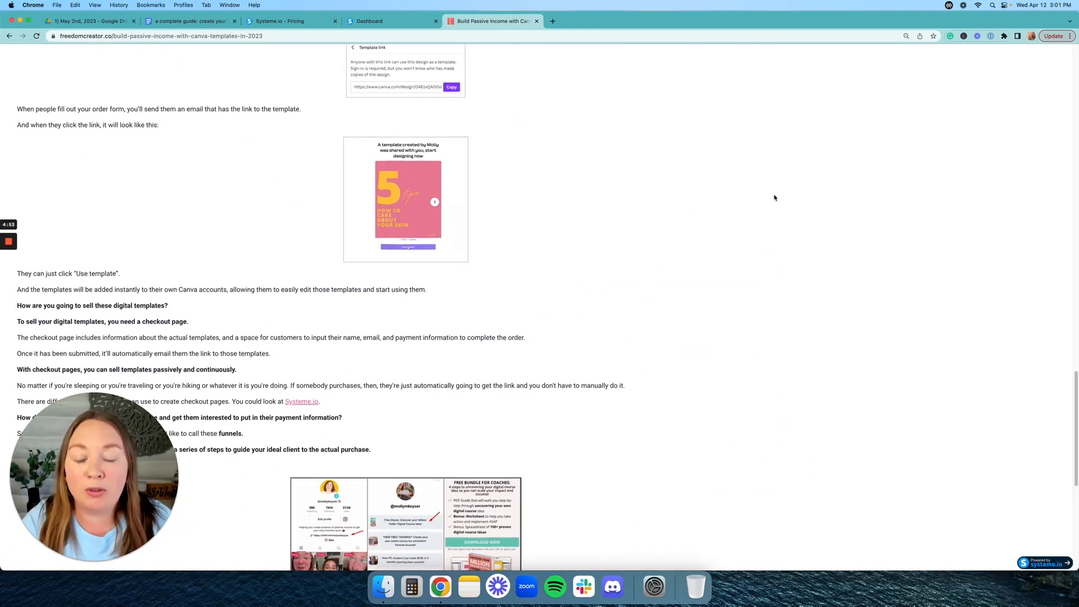
{"action": "scroll", "scroll_direction": "down", "scroll_amount": 3}
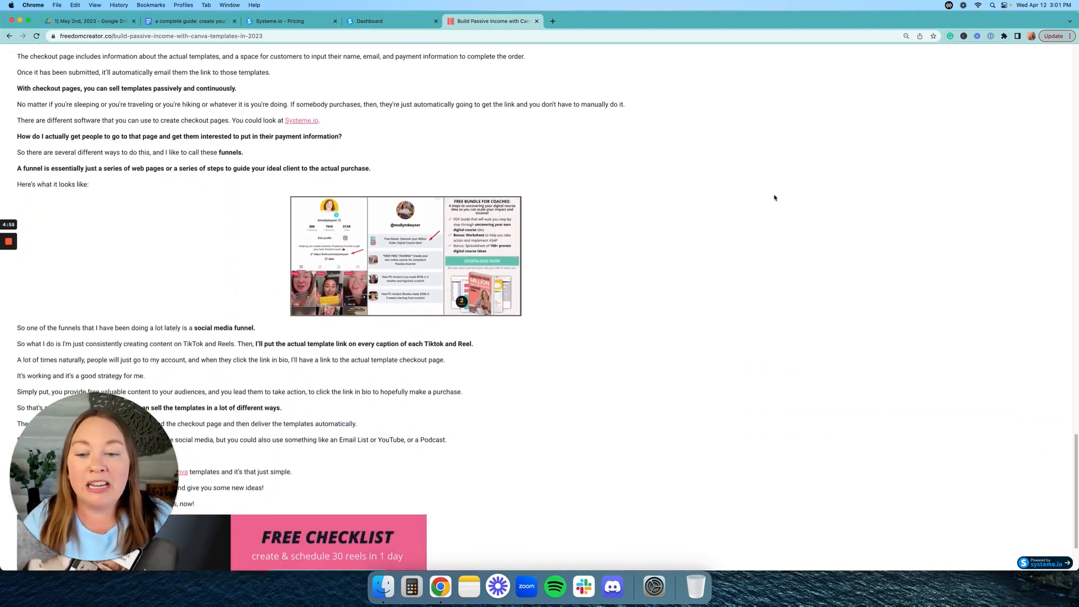
{"action": "left_click", "coordinate": [389, 20]}
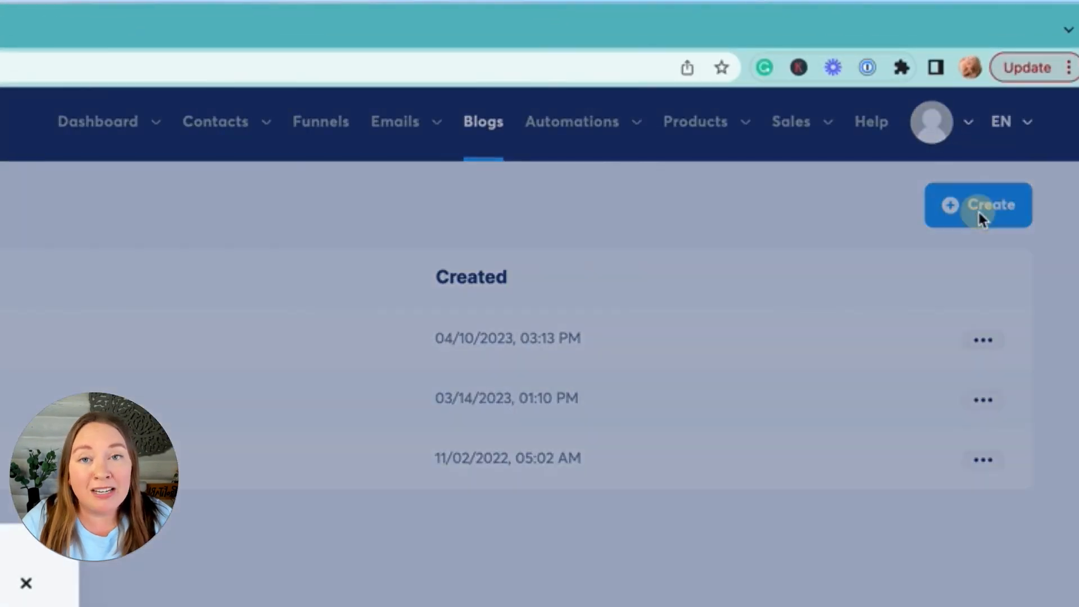
Step: Start a new blog, review the available domain names, and preview the 'Best places to visit in Asia' template
{"action": "left_click", "coordinate": [976, 204]}
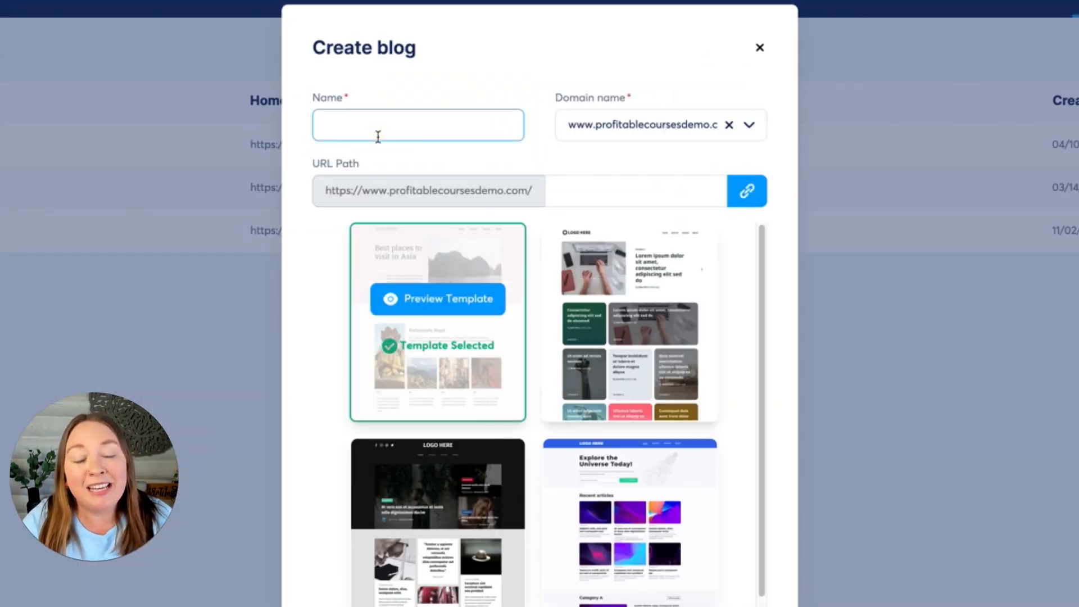
{"action": "left_click", "coordinate": [748, 125]}
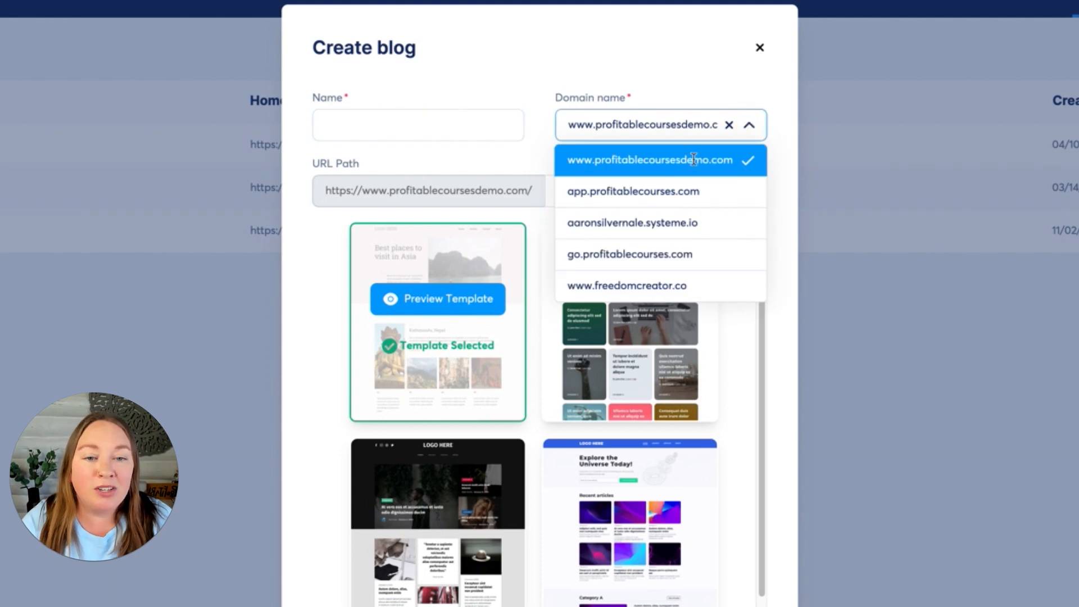
{"action": "mouse_move", "coordinate": [685, 93]}
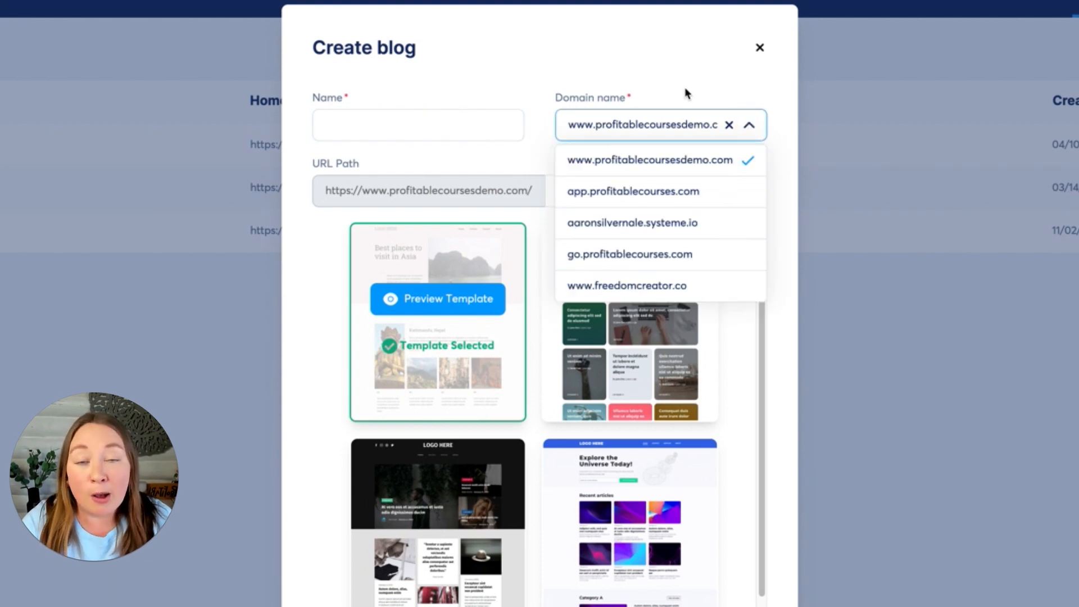
{"action": "left_click", "coordinate": [418, 125]}
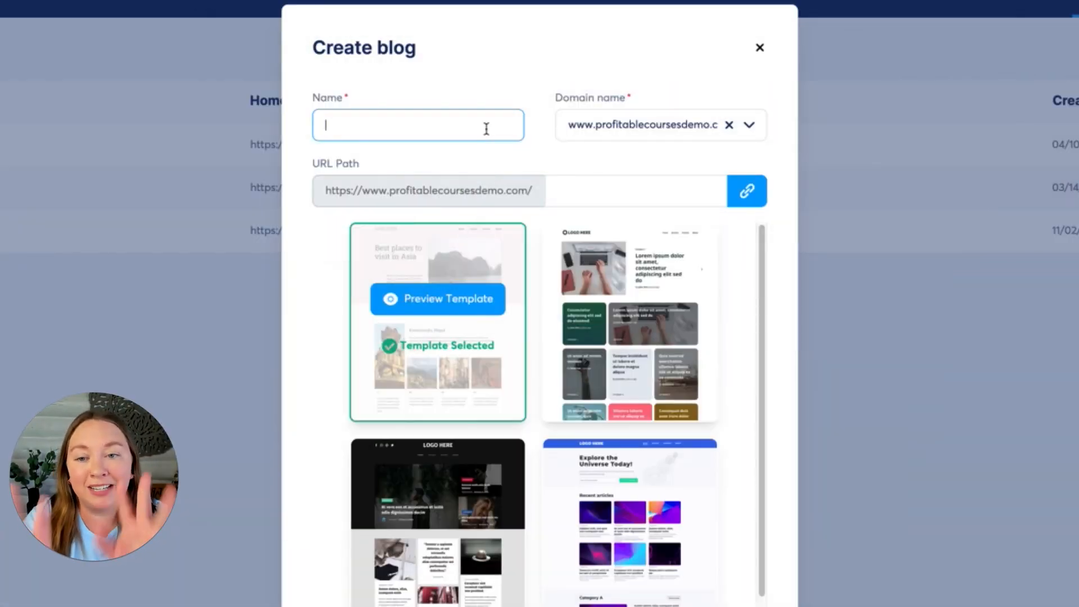
{"action": "scroll", "scroll_direction": "down", "scroll_amount": 3}
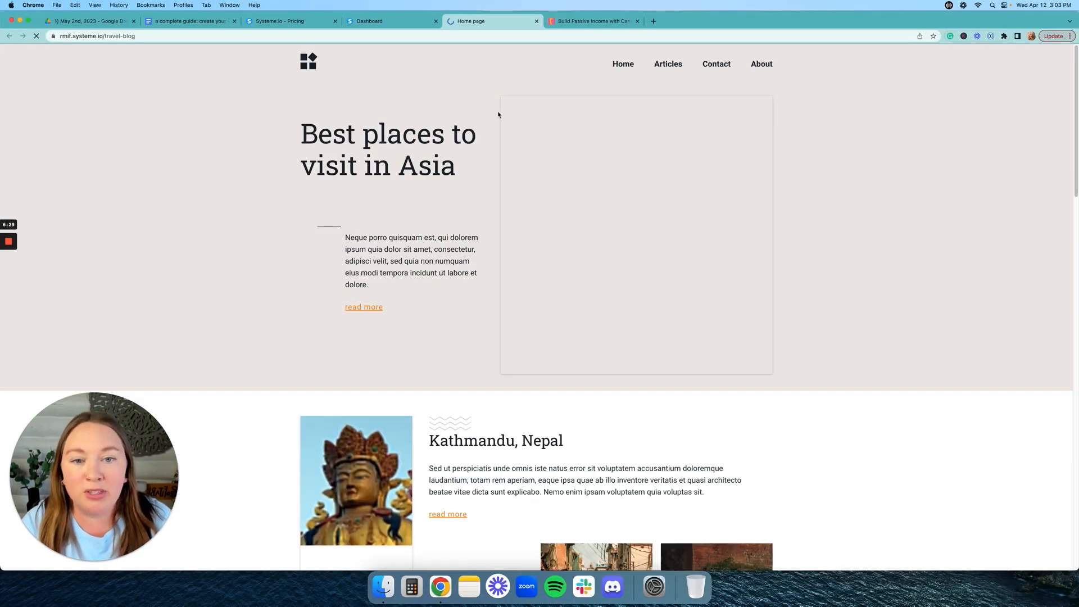
Step: Name the new blog 'Molly's Blog' in the creation form without creating it
{"action": "left_click", "coordinate": [391, 21]}
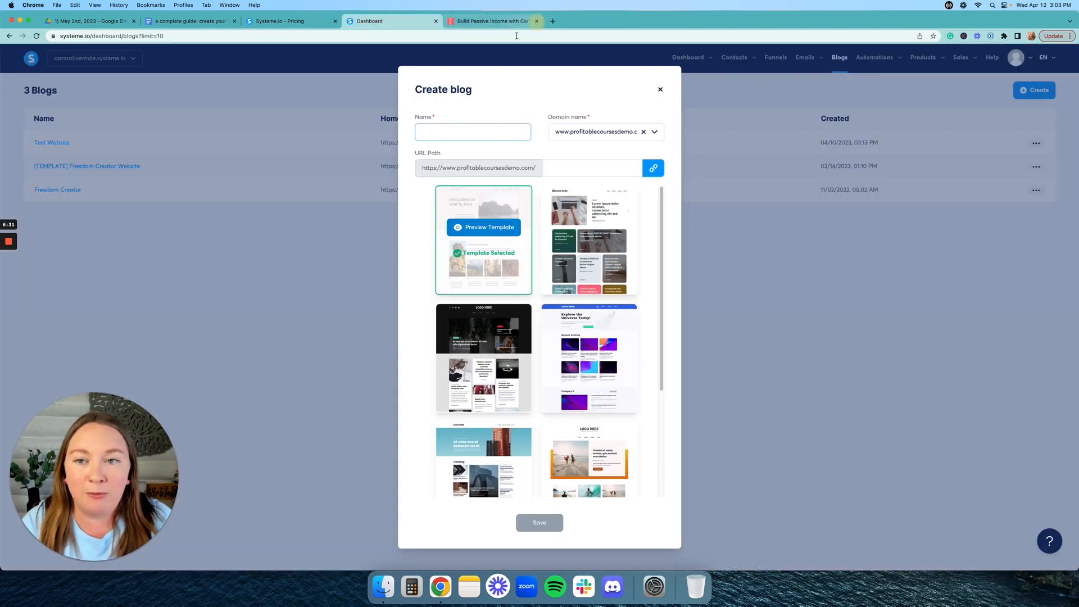
{"action": "type", "text": "Molly's Blog"}
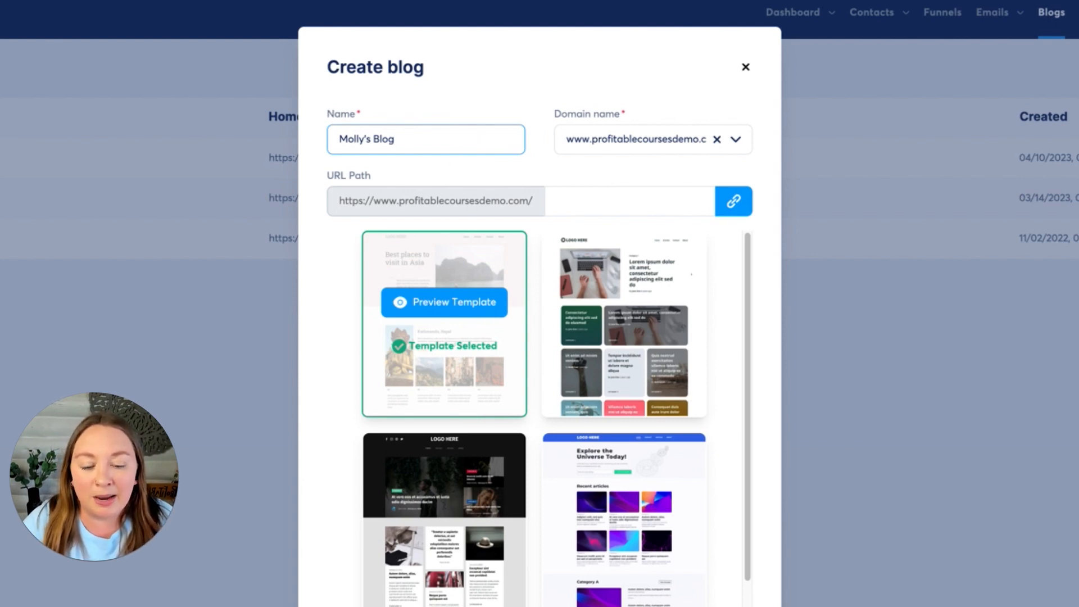
{"action": "scroll", "scroll_direction": "down", "scroll_amount": 3}
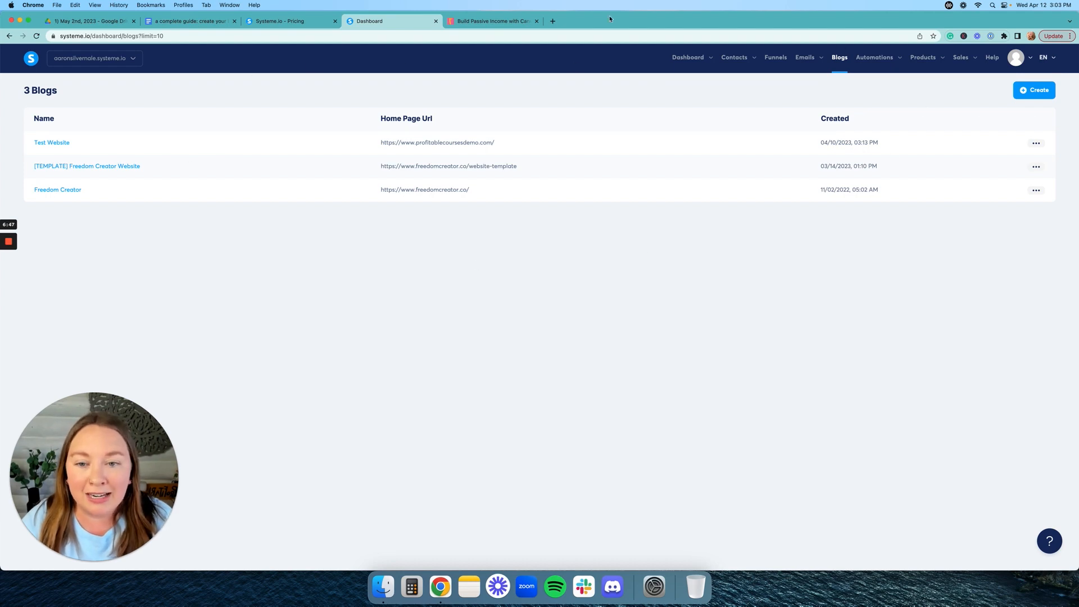
{"action": "mouse_move", "coordinate": [48, 145]}
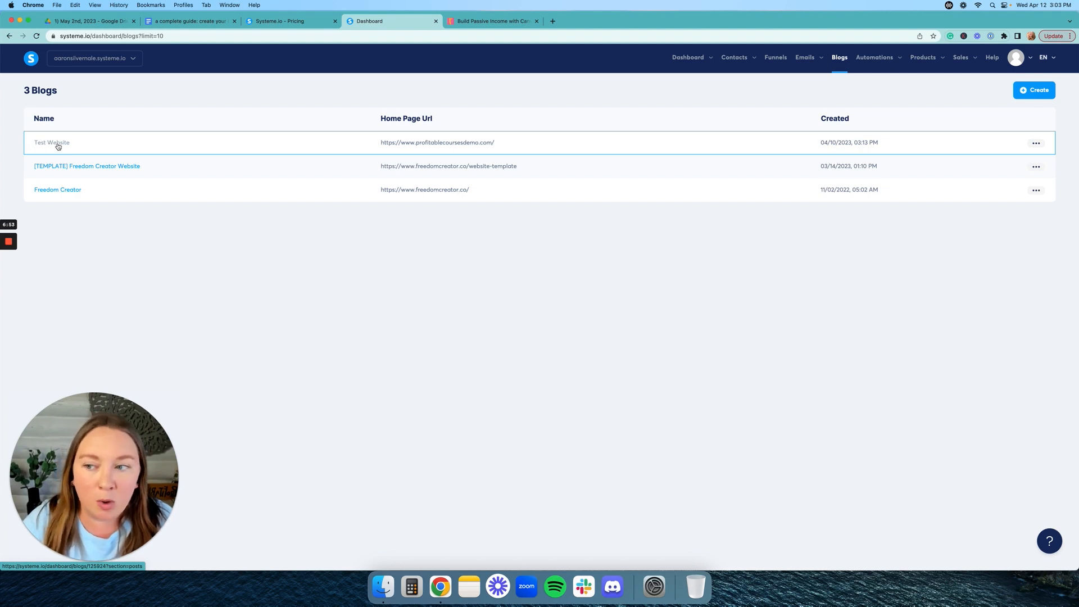
Step: Review the Test Website blog's posts and categories, then view its live site
{"action": "left_click", "coordinate": [52, 143]}
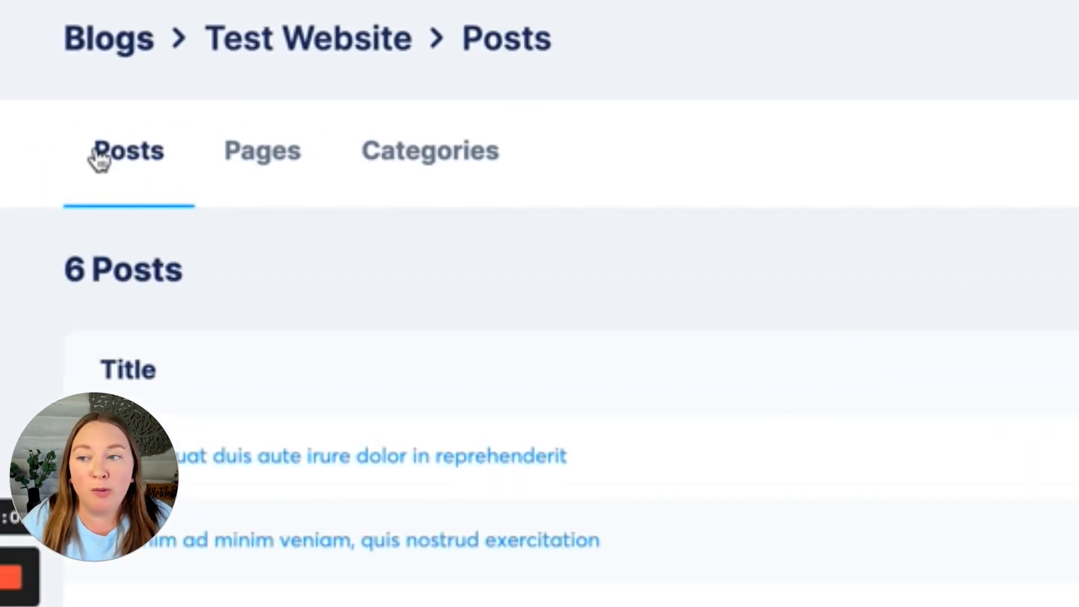
{"action": "mouse_move", "coordinate": [276, 165]}
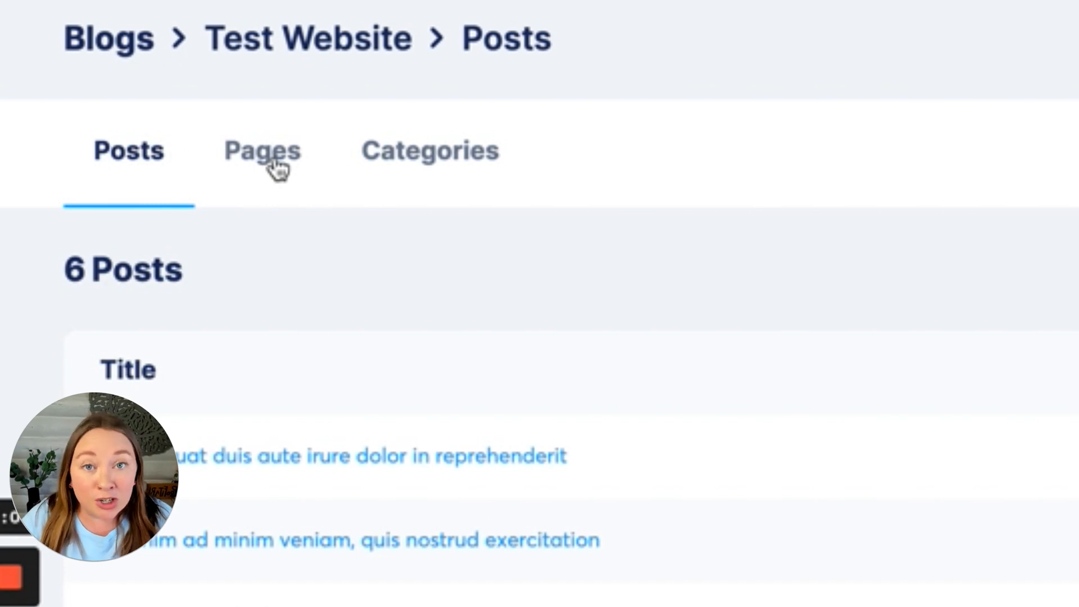
{"action": "mouse_move", "coordinate": [391, 173]}
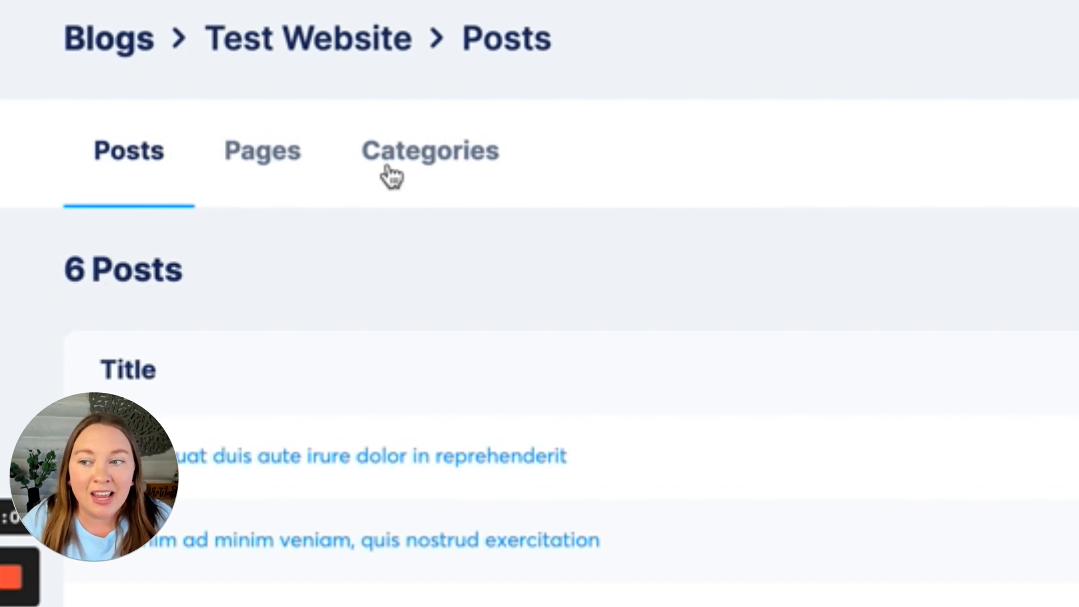
{"action": "left_click", "coordinate": [429, 149]}
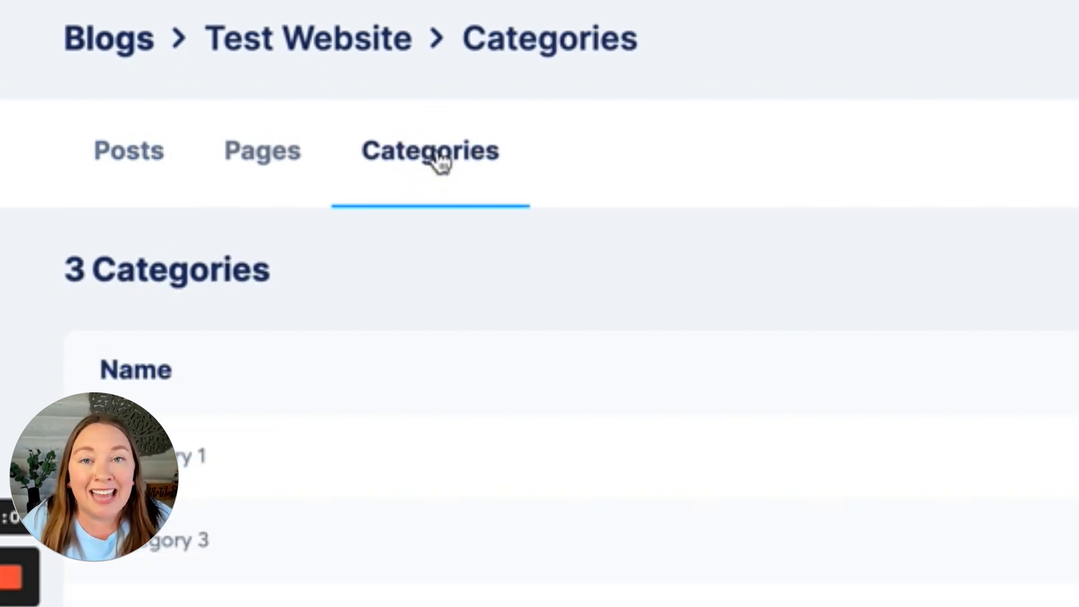
{"action": "left_click", "coordinate": [391, 20]}
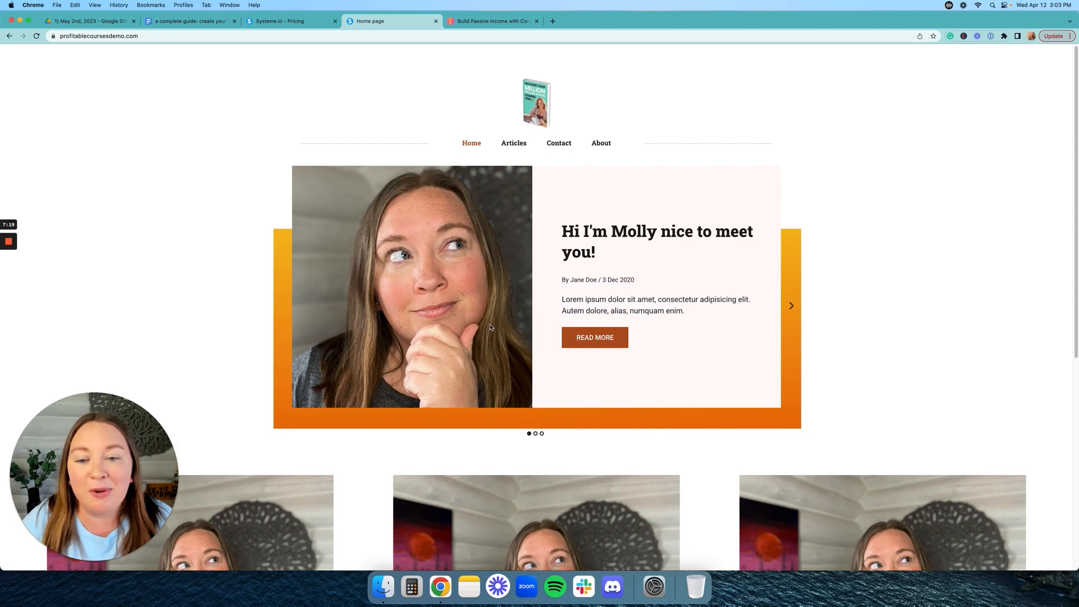
{"action": "mouse_move", "coordinate": [469, 129]}
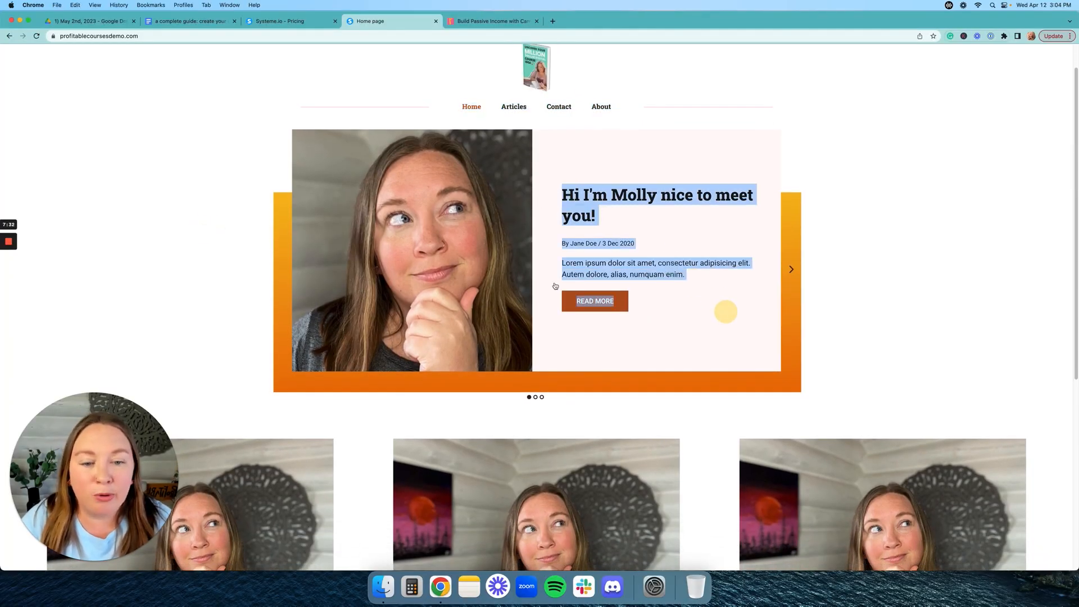
Step: Browse the live blog's home page and its Articles listing of surfing posts
{"action": "scroll", "scroll_direction": "down", "scroll_amount": 3}
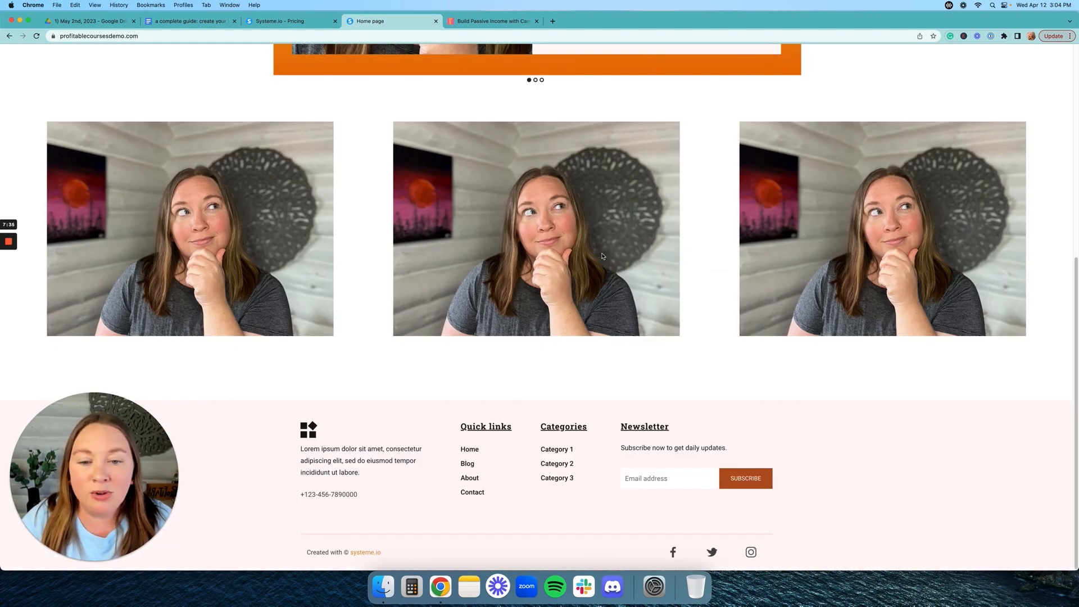
{"action": "scroll", "scroll_direction": "up", "scroll_amount": 3}
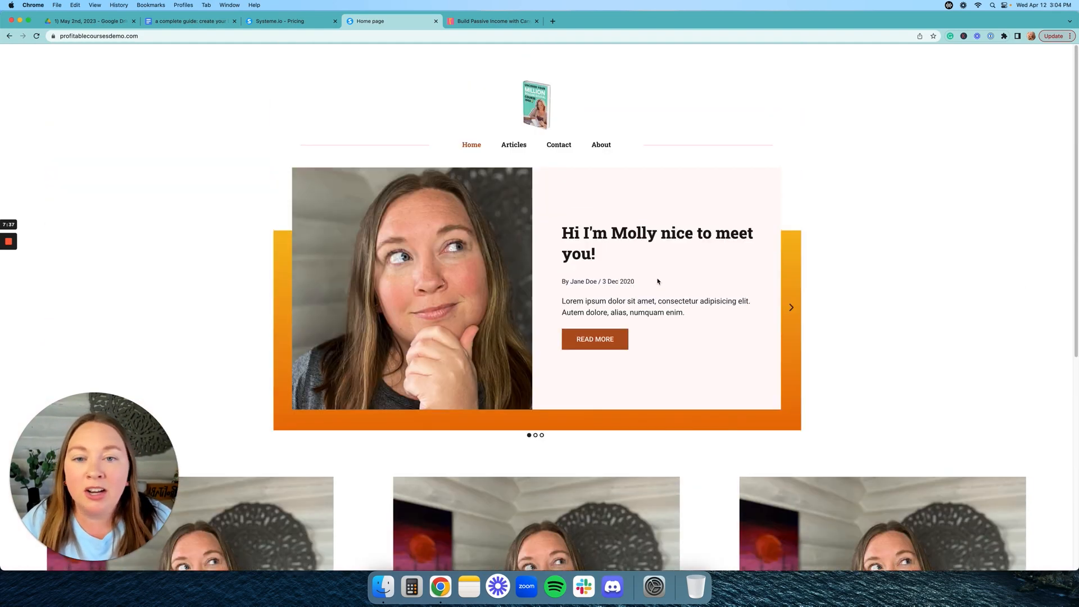
{"action": "mouse_move", "coordinate": [514, 145]}
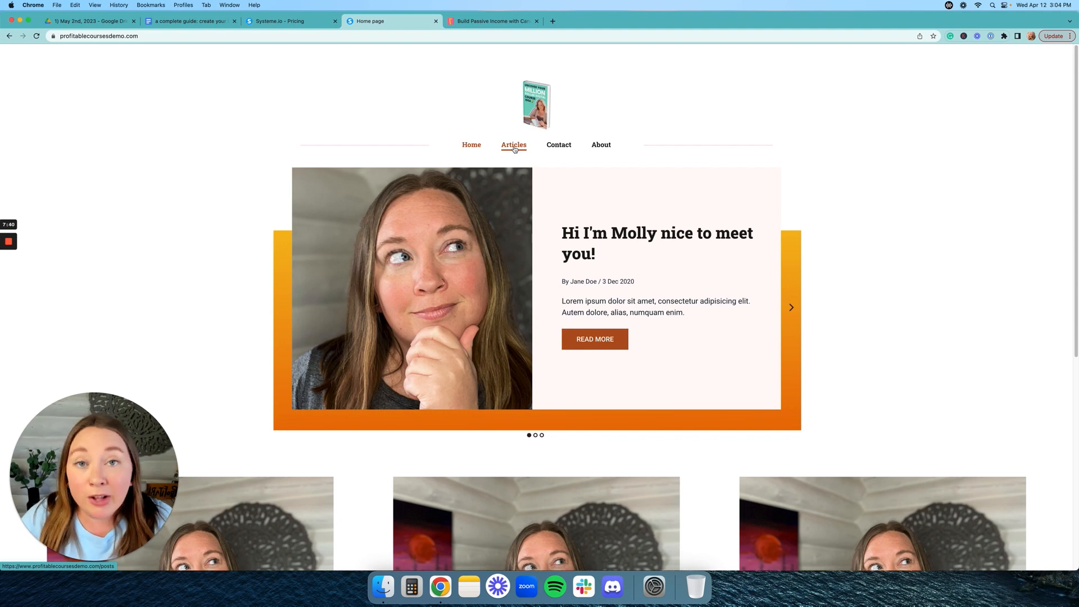
{"action": "left_click", "coordinate": [513, 145]}
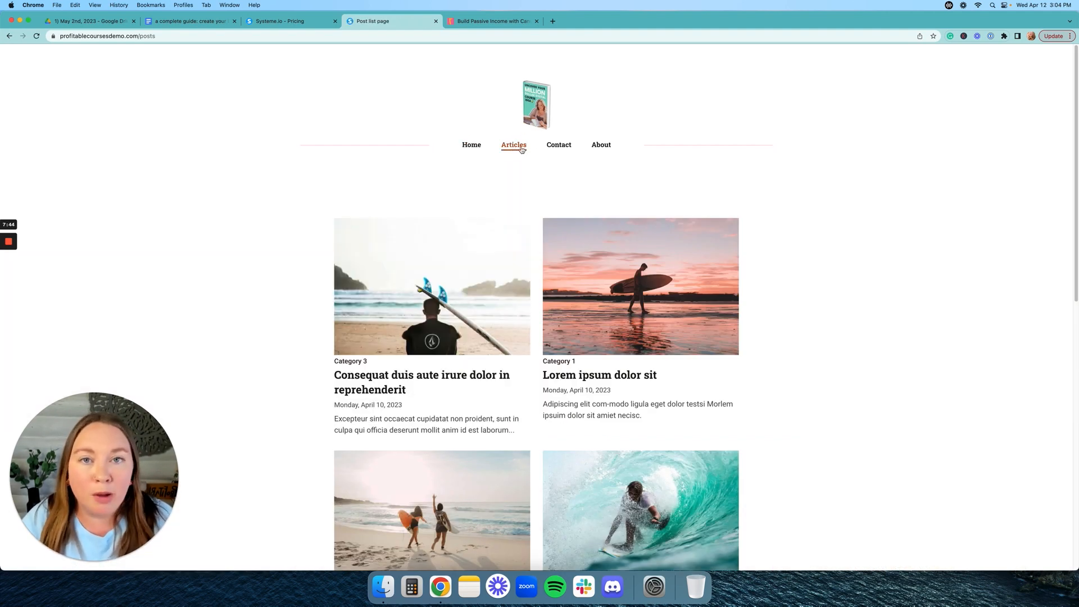
{"action": "scroll", "scroll_direction": "down", "scroll_amount": 3}
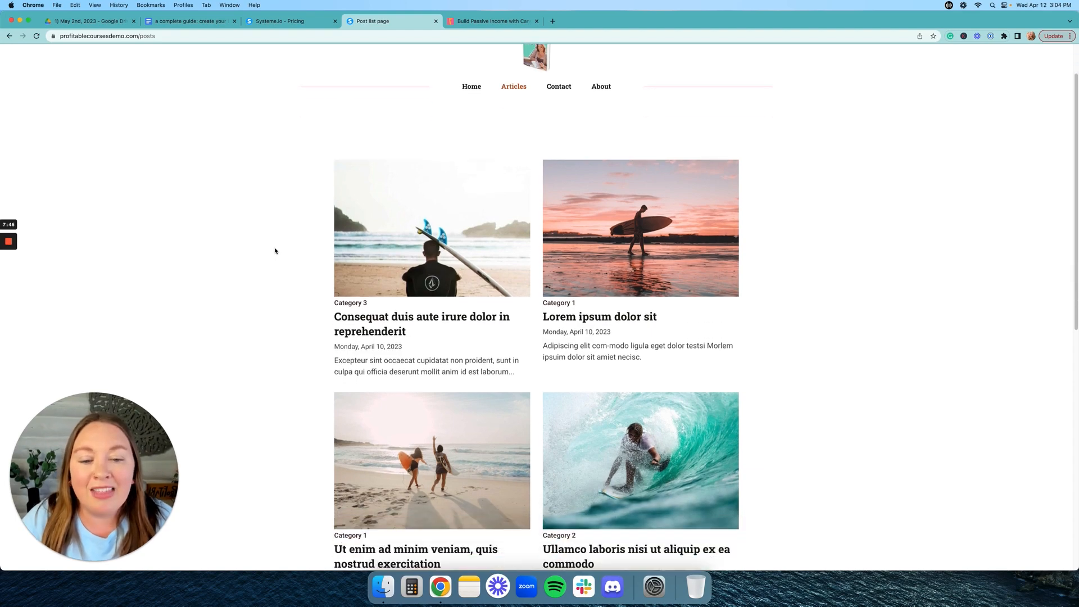
{"action": "scroll", "scroll_direction": "up", "scroll_amount": 3}
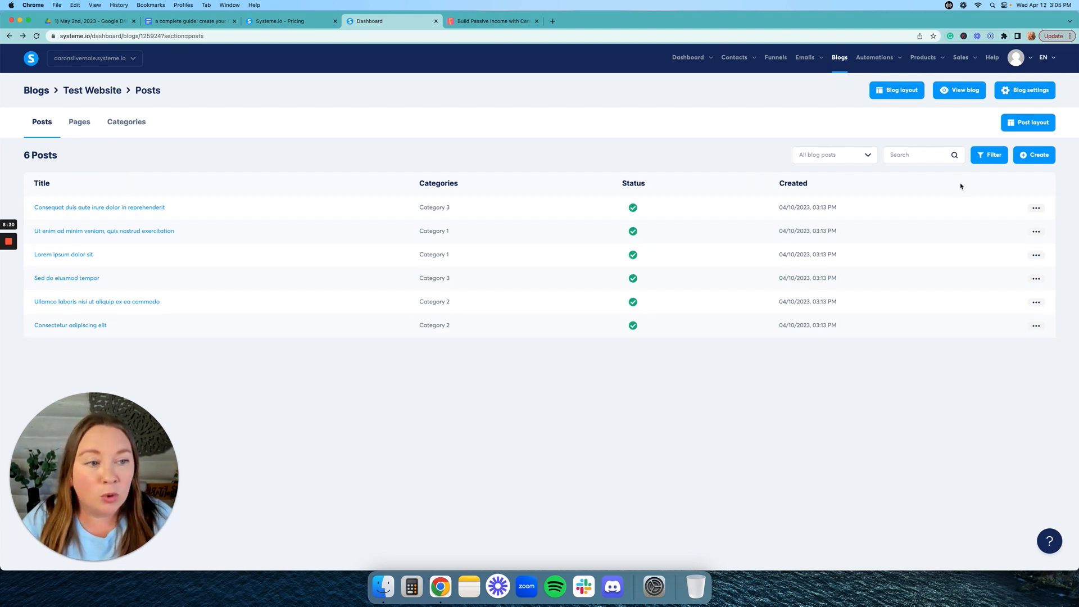
Step: Create 'Molly's new blog post' with a YouTube-example short description in Category 1 and save it
{"action": "left_click", "coordinate": [1034, 155]}
{"action": "type", "text": "M"}
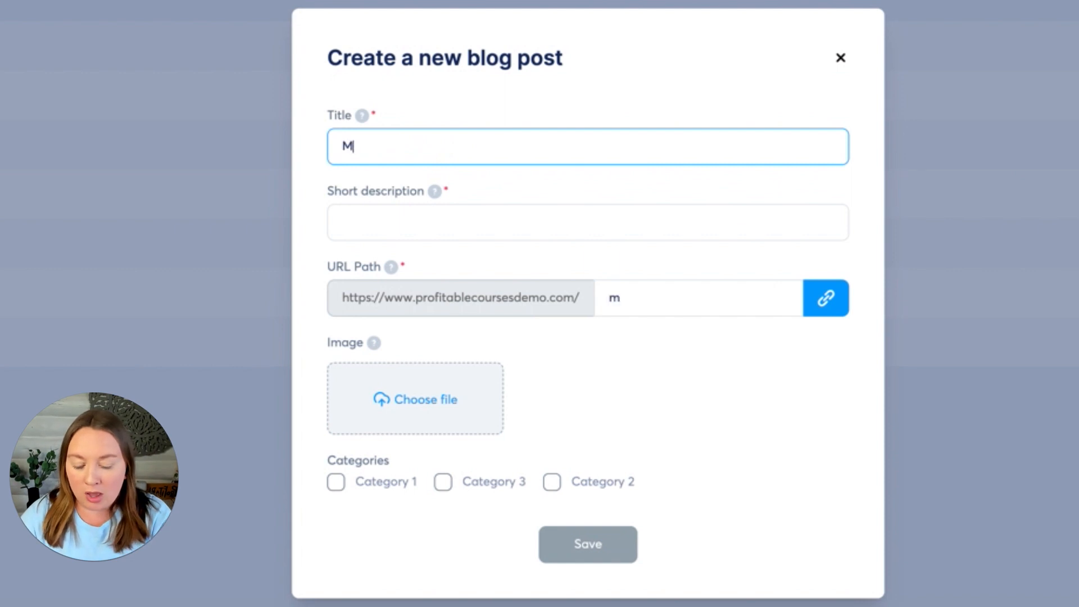
{"action": "type", "text": "olly's new blog post"}
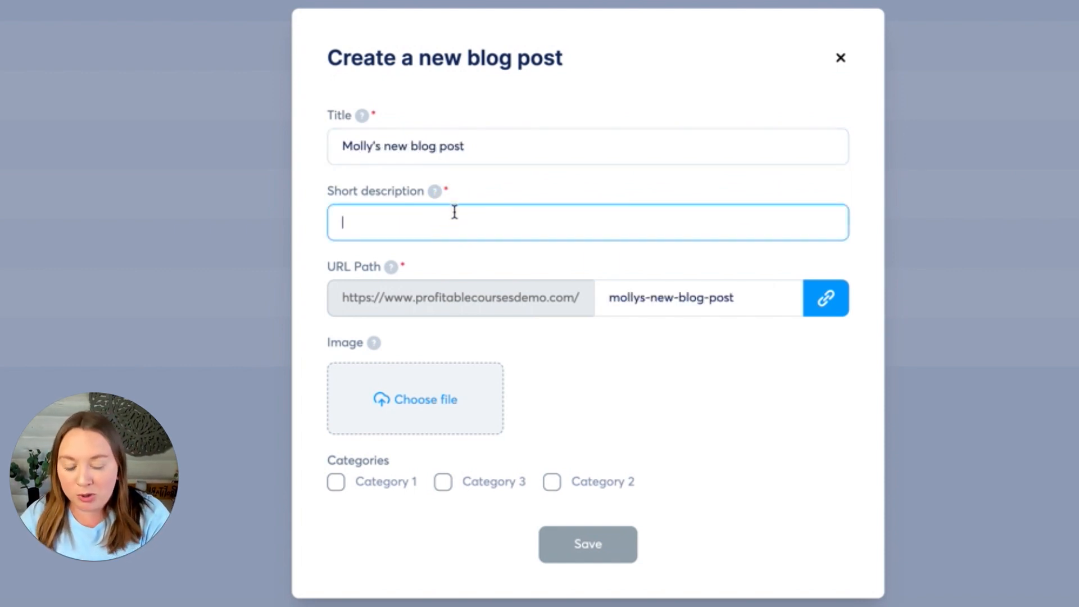
{"action": "type", "text": "This is a blog post that molly is using to"}
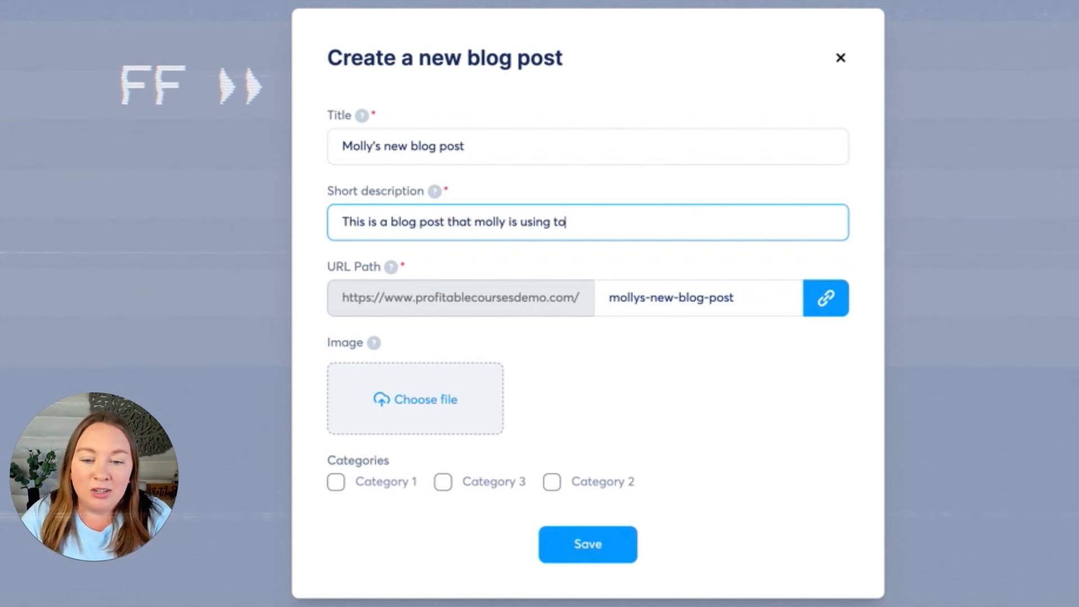
{"action": "type", "text": "show you an example of a blog post for her"}
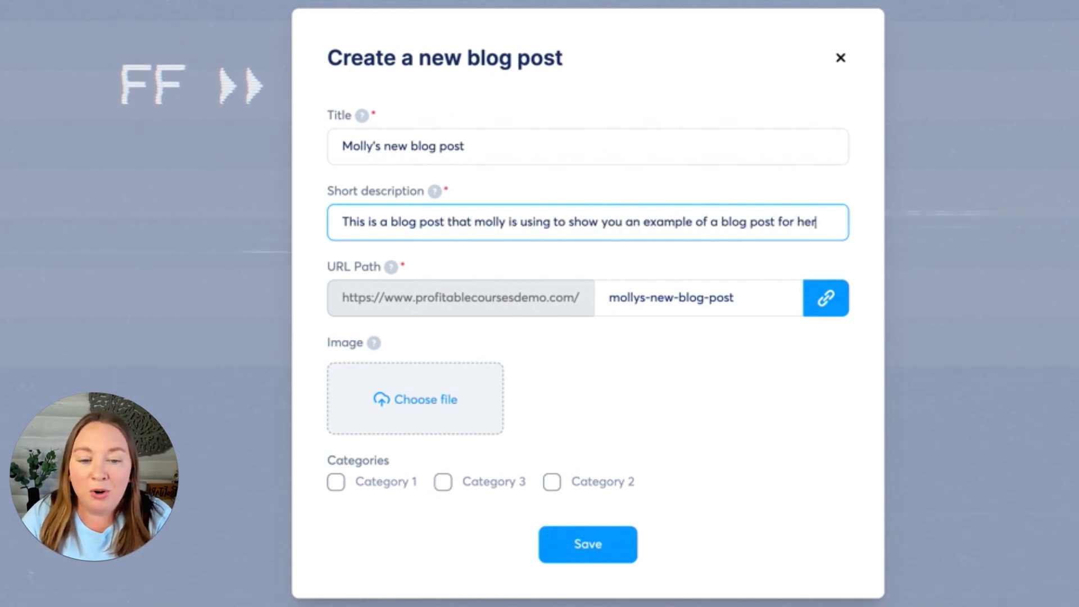
{"action": "type", "text": "youtube video"}
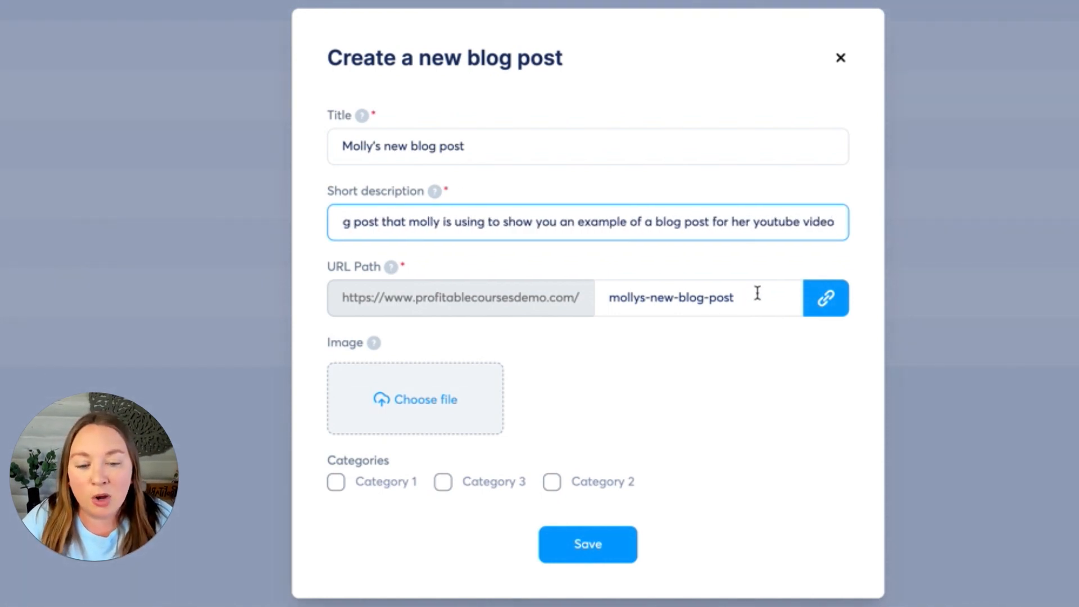
{"action": "left_click", "coordinate": [671, 297]}
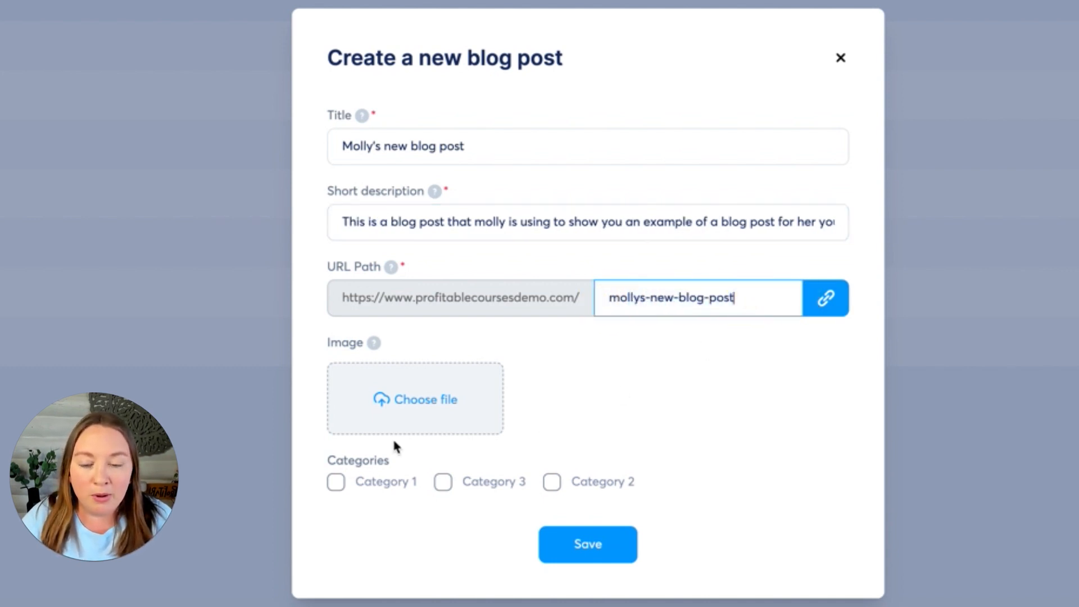
{"action": "mouse_move", "coordinate": [364, 489]}
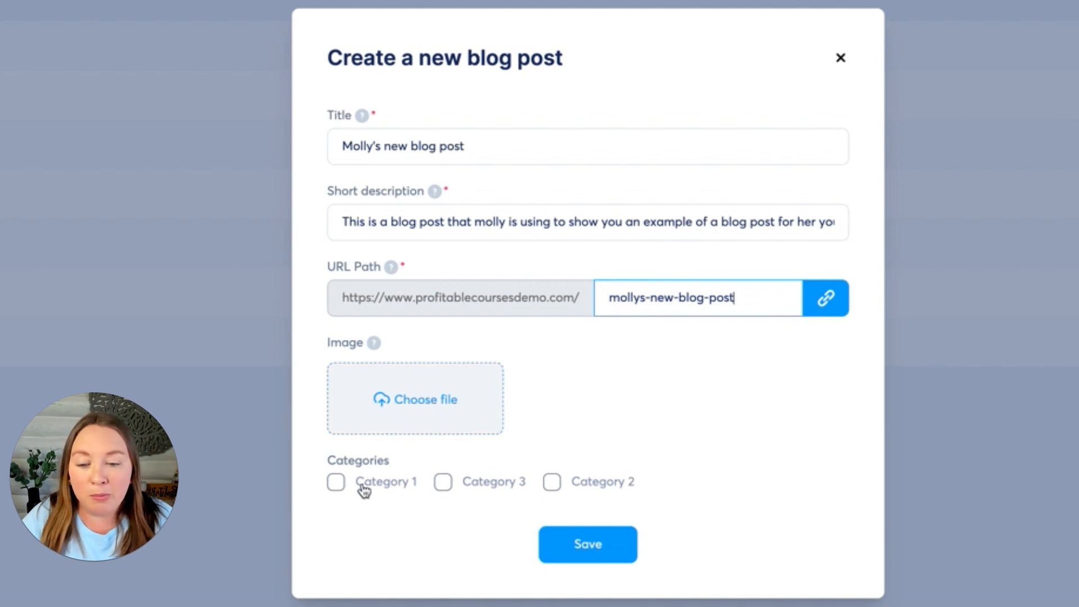
{"action": "left_click", "coordinate": [337, 482]}
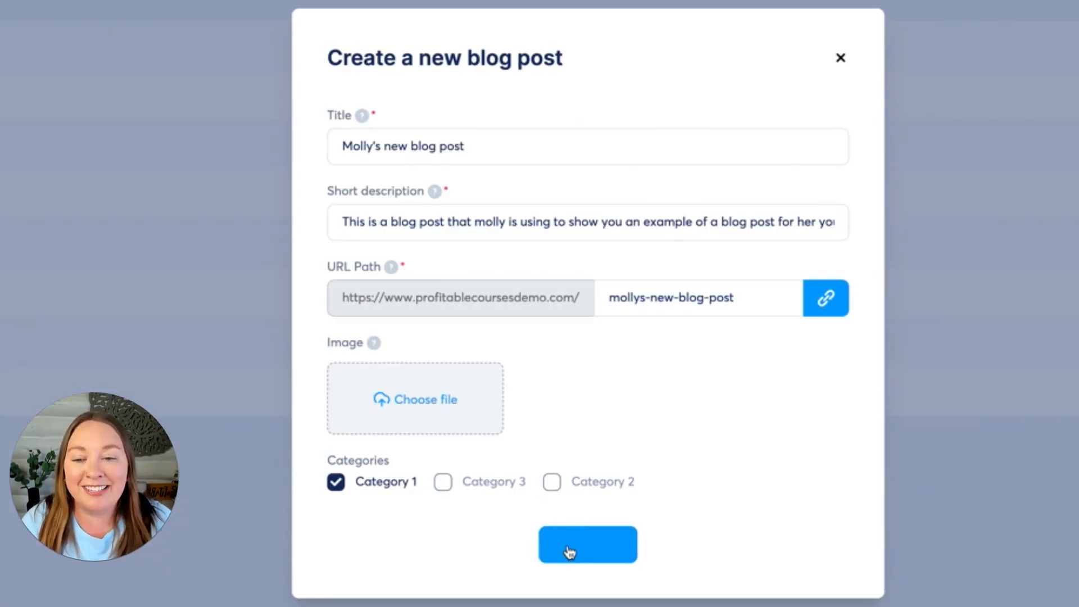
{"action": "left_click", "coordinate": [586, 544]}
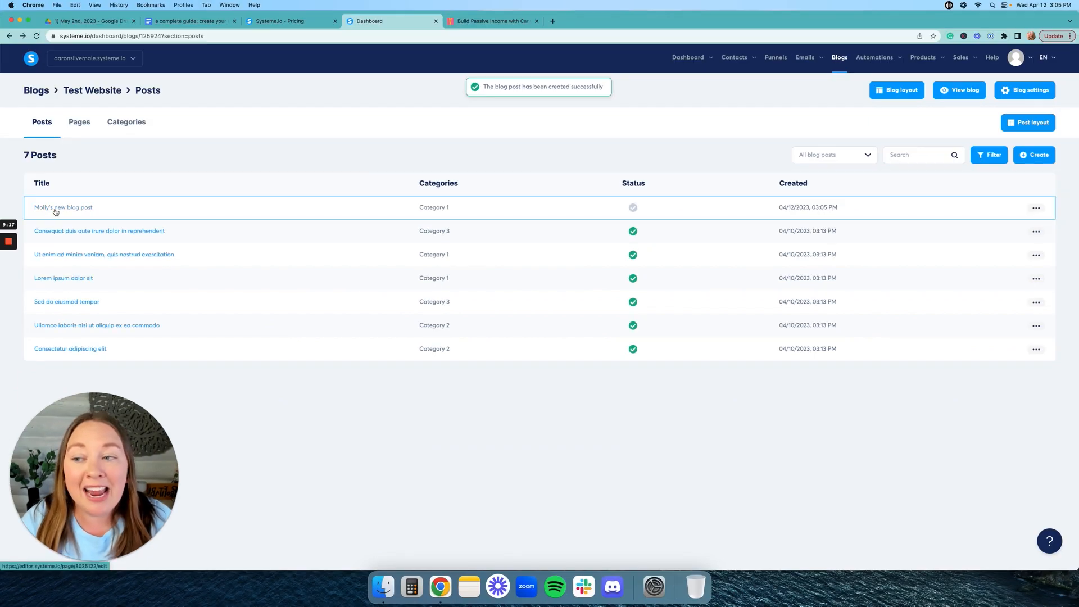
Step: In the post editor, place the image element above the embedded YouTube video section
{"action": "left_click", "coordinate": [63, 207]}
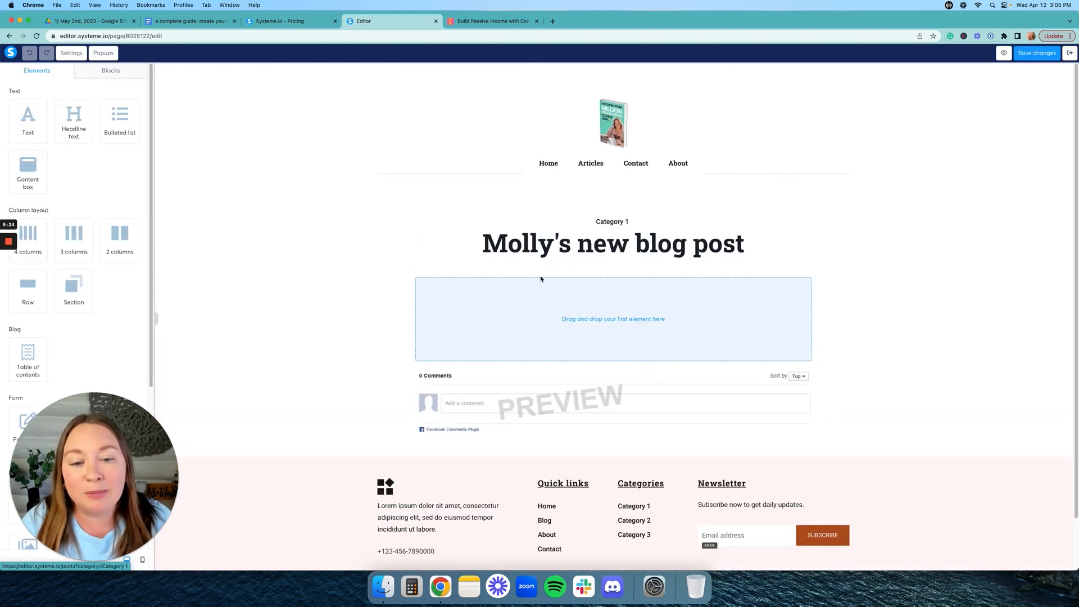
{"action": "scroll", "scroll_direction": "down", "scroll_amount": 3}
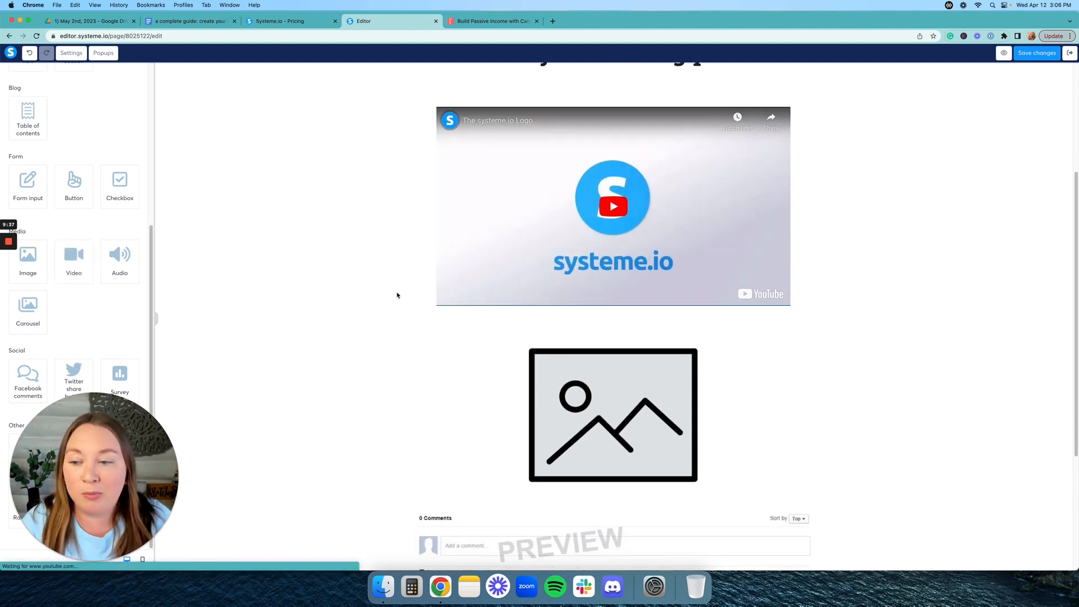
{"action": "scroll", "scroll_direction": "down", "scroll_amount": 3}
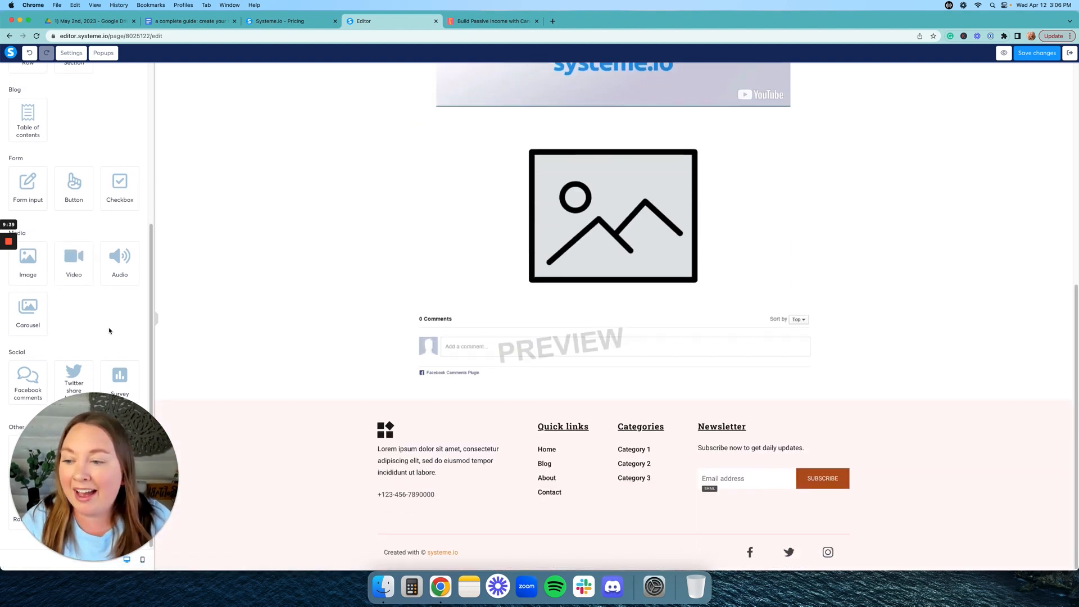
{"action": "scroll", "scroll_direction": "up", "scroll_amount": 3}
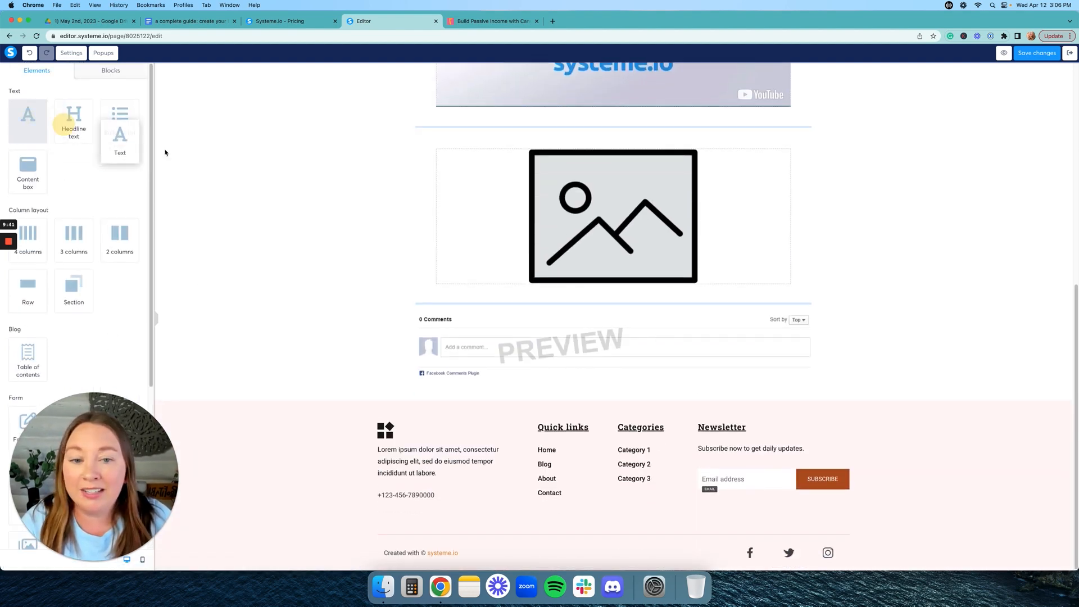
{"action": "scroll", "scroll_direction": "up", "scroll_amount": 3}
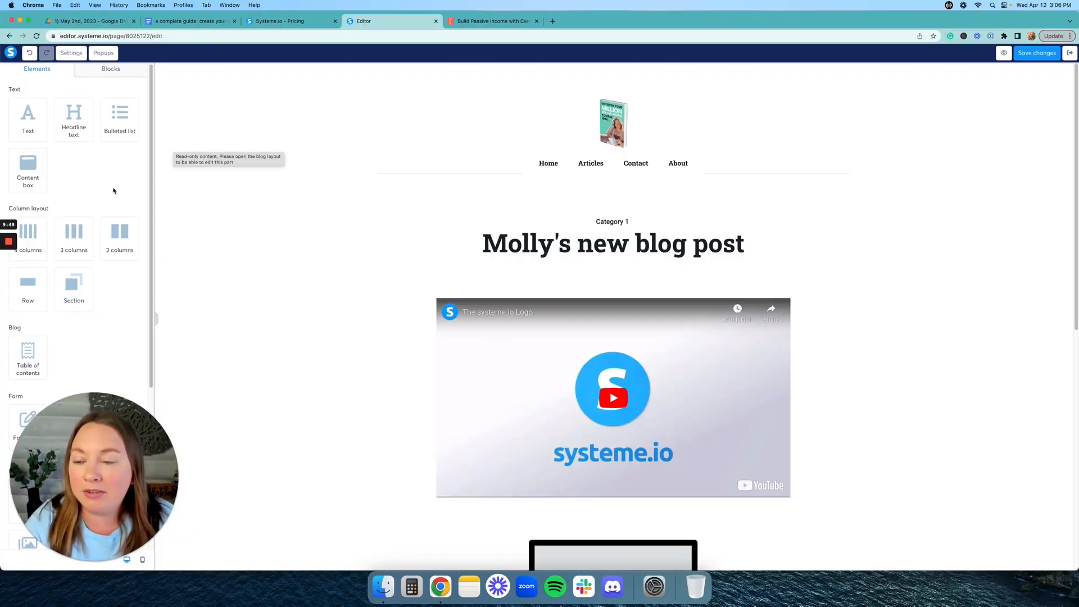
{"action": "left_click", "coordinate": [611, 396]}
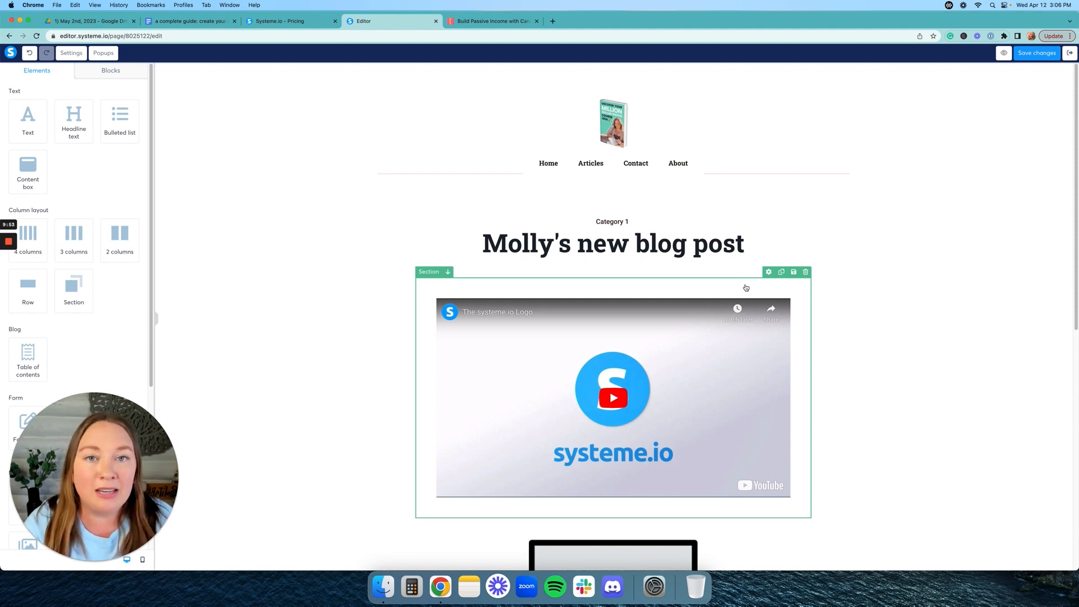
{"action": "mouse_move", "coordinate": [720, 296]}
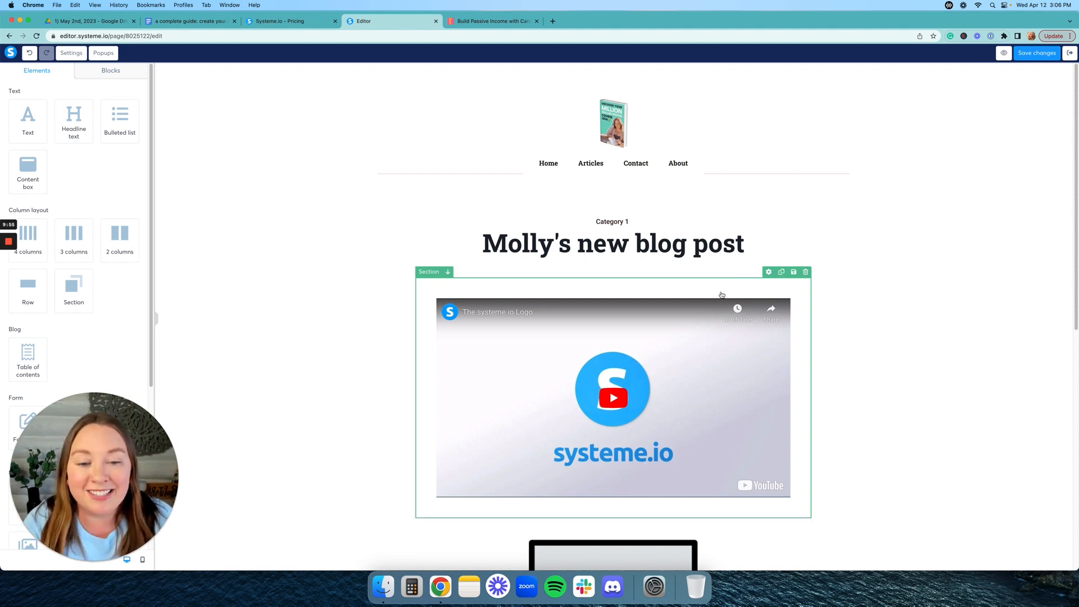
{"action": "scroll", "scroll_direction": "down", "scroll_amount": 3}
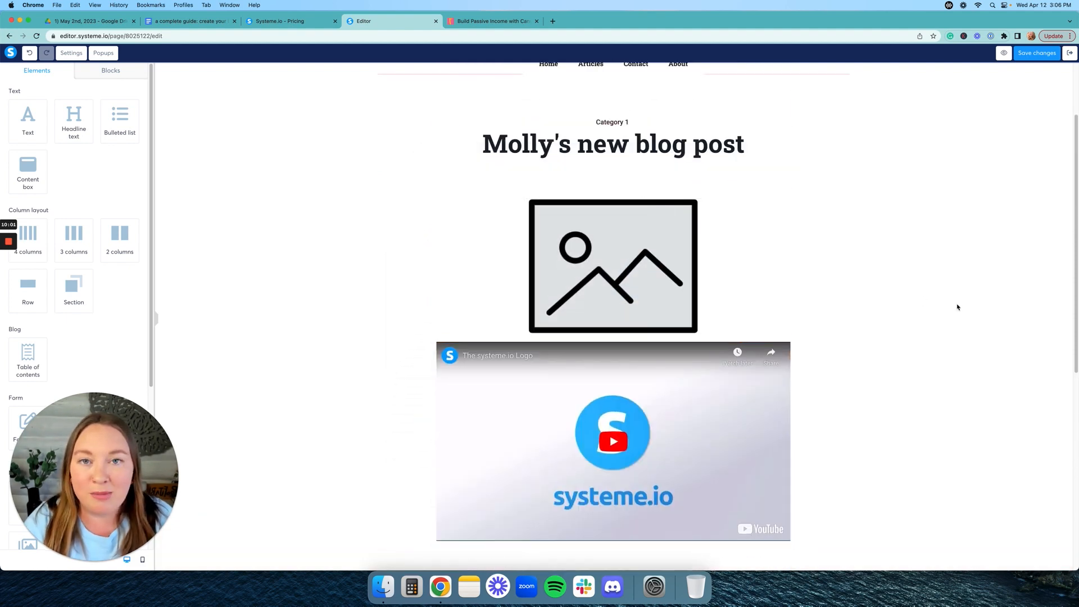
{"action": "left_click", "coordinate": [1037, 53]}
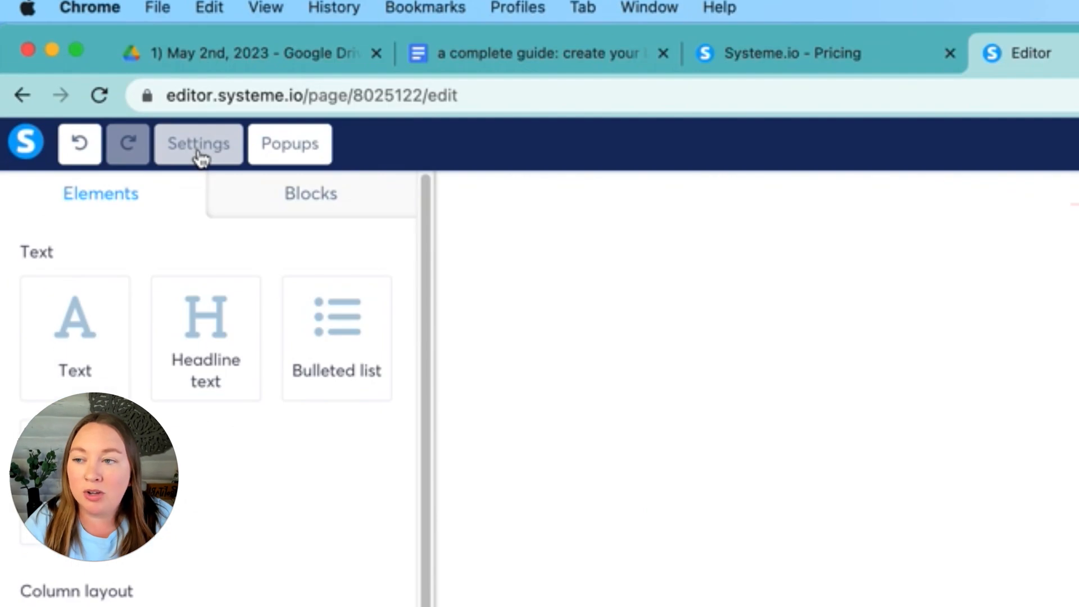
Step: Check the editor Settings, then exit back to the Test Website posts list of seven posts
{"action": "left_click", "coordinate": [198, 144]}
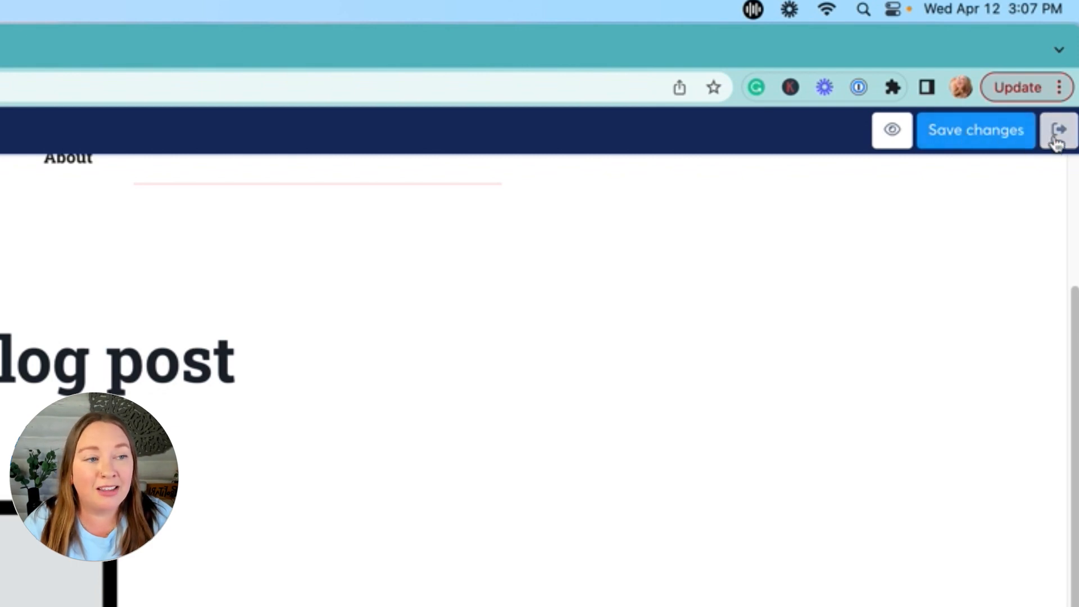
{"action": "mouse_move", "coordinate": [1060, 129]}
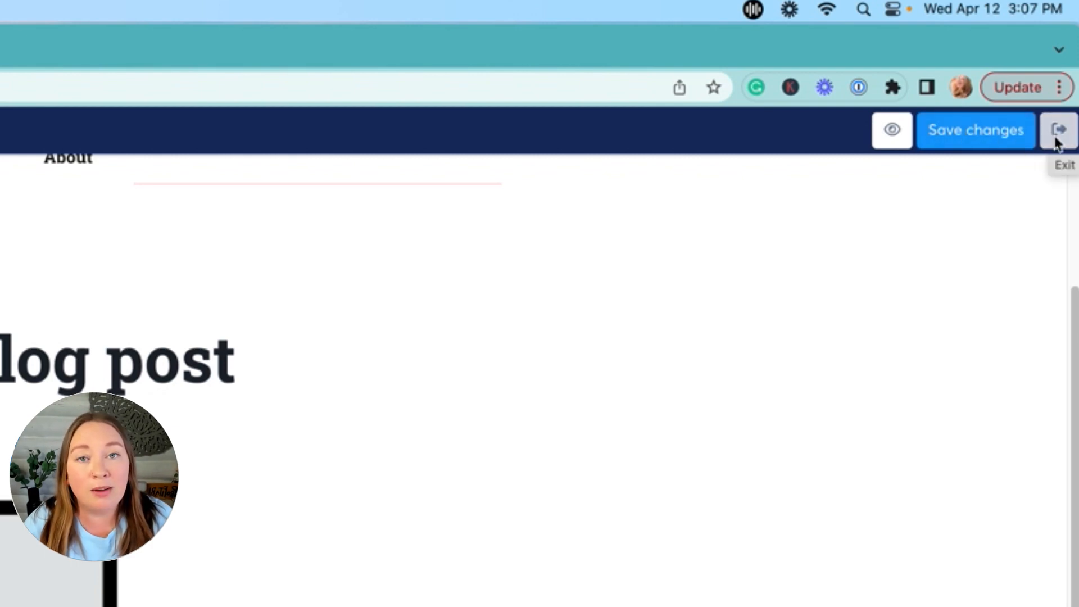
{"action": "left_click", "coordinate": [1059, 130]}
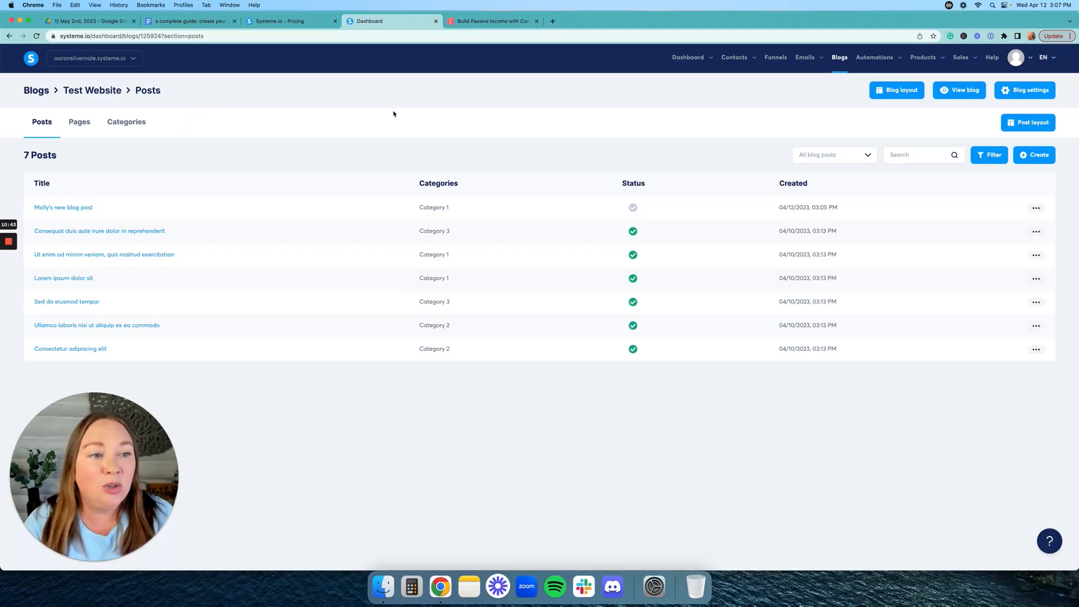
Step: Preview the live blog's articles page, then return to the posts list
{"action": "left_click", "coordinate": [959, 90]}
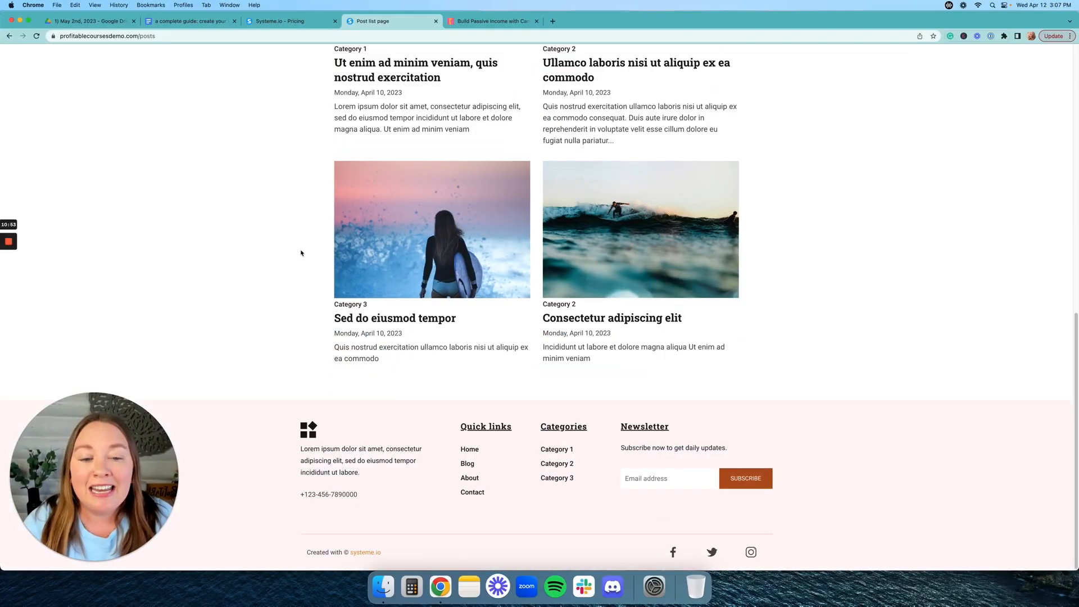
{"action": "scroll", "scroll_direction": "up", "scroll_amount": 3}
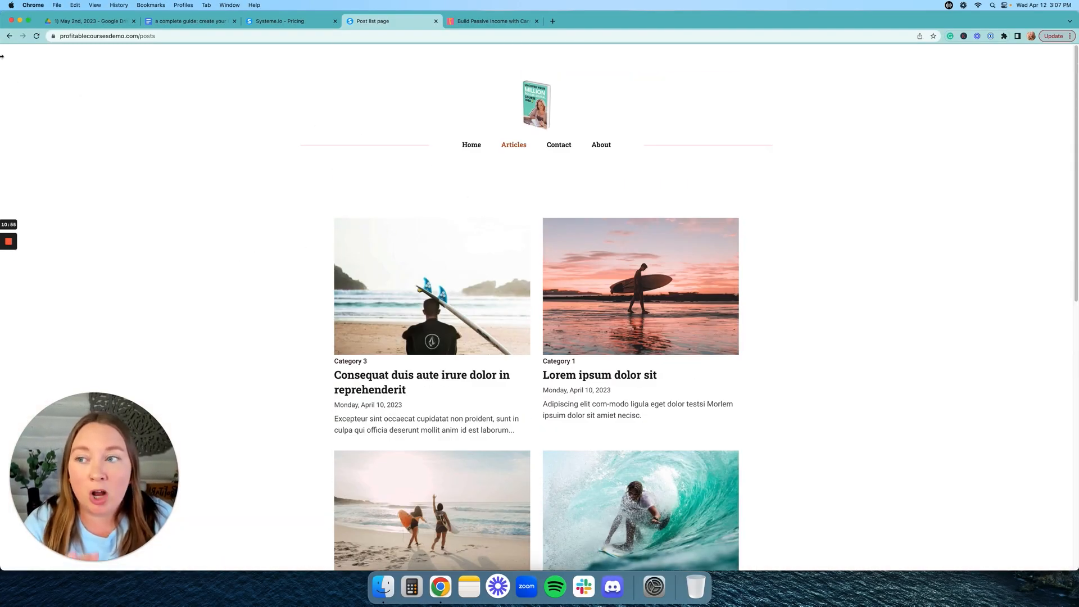
{"action": "left_click", "coordinate": [9, 36]}
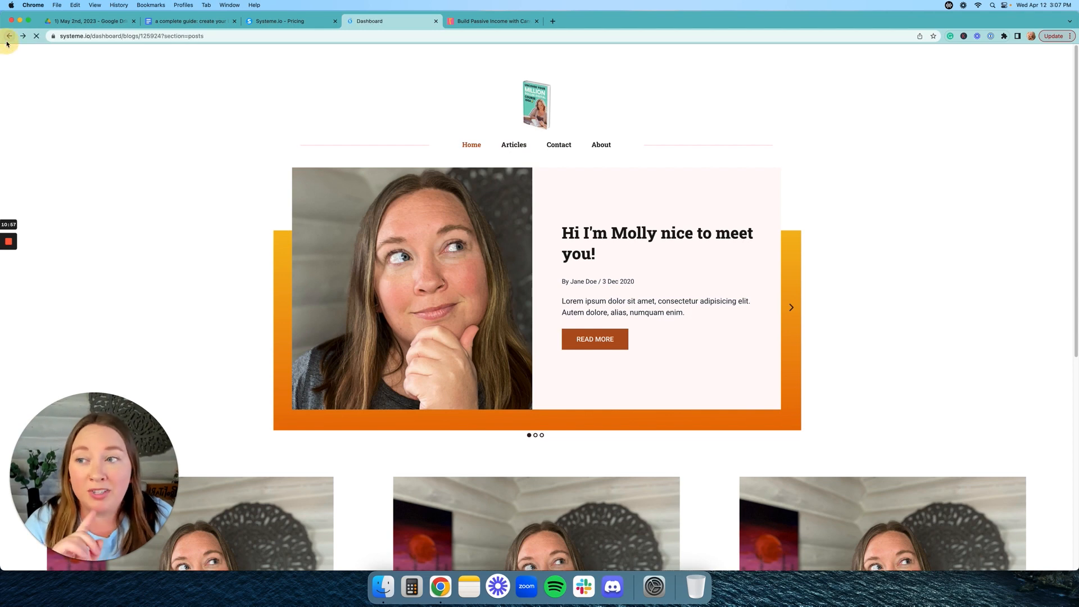
{"action": "left_click", "coordinate": [9, 36]}
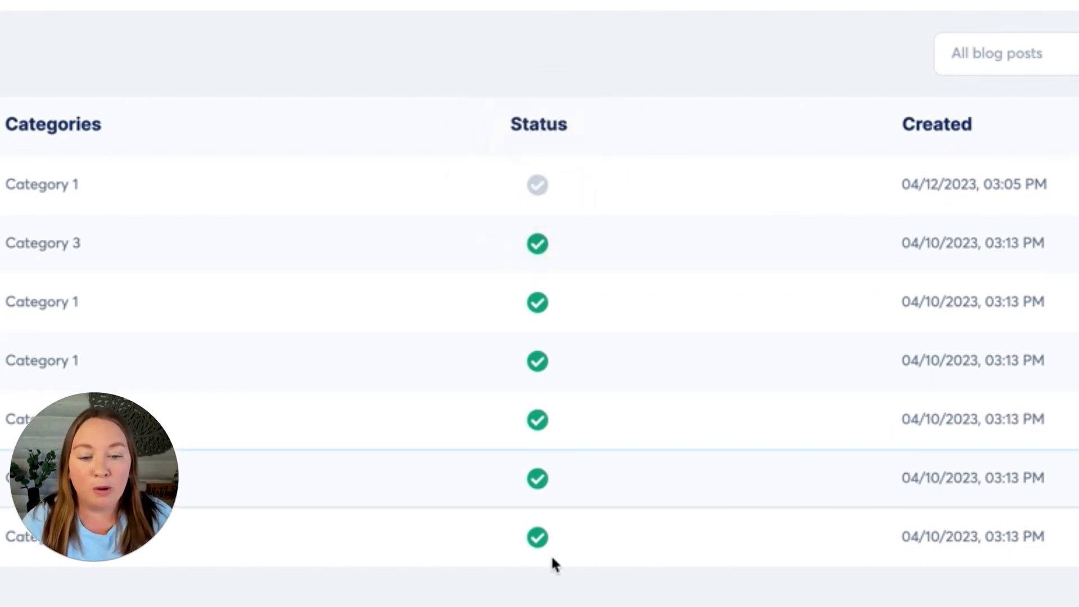
Step: Activate Molly's new blog post from its ••• menu and confirm, then reopen a post in the editor
{"action": "left_click", "coordinate": [978, 186]}
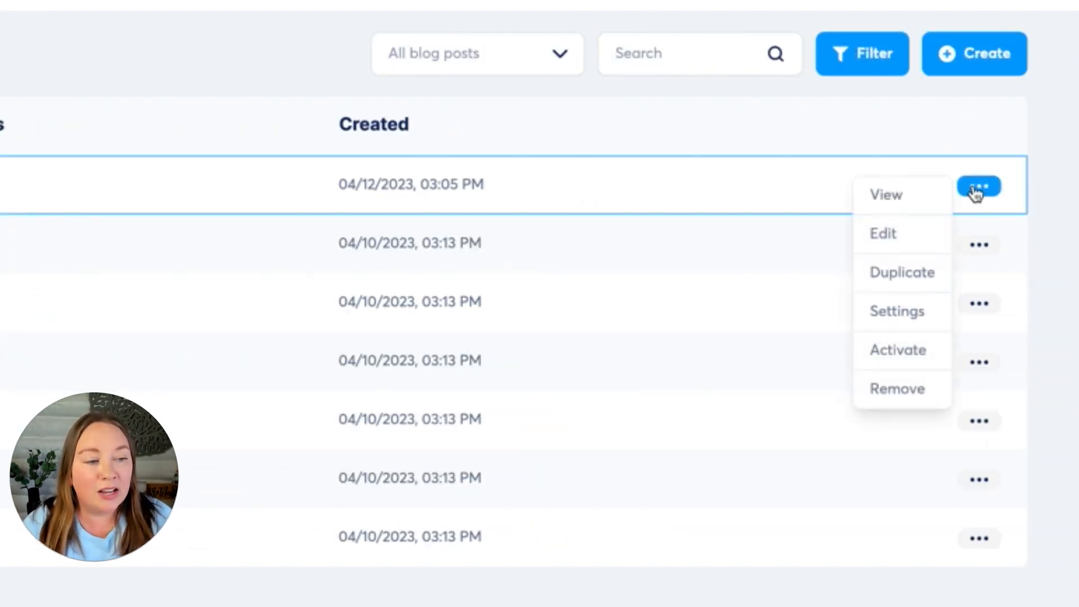
{"action": "mouse_move", "coordinate": [897, 351]}
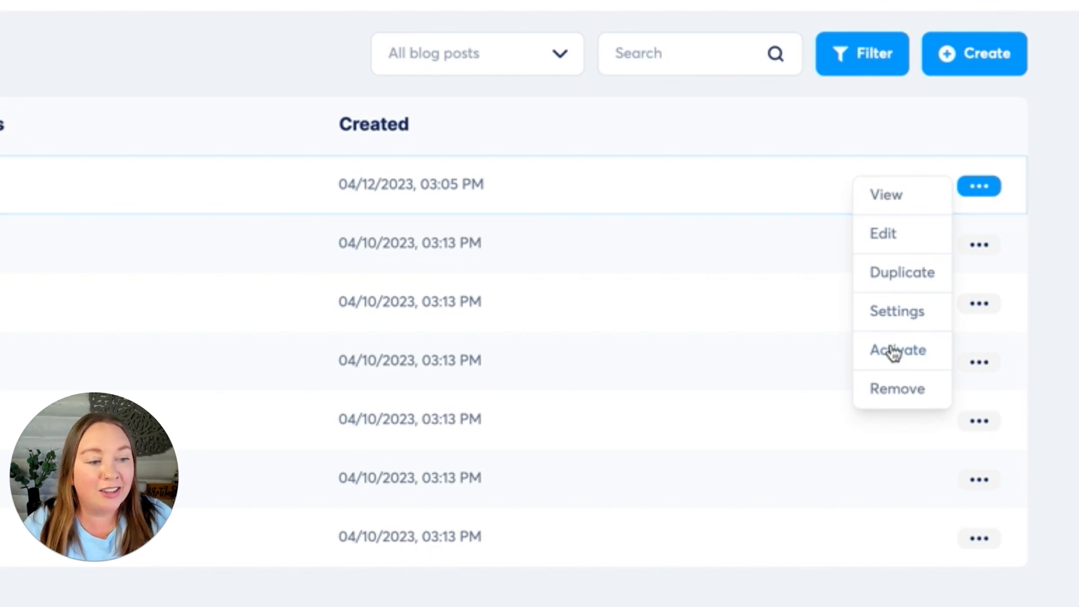
{"action": "left_click", "coordinate": [897, 350]}
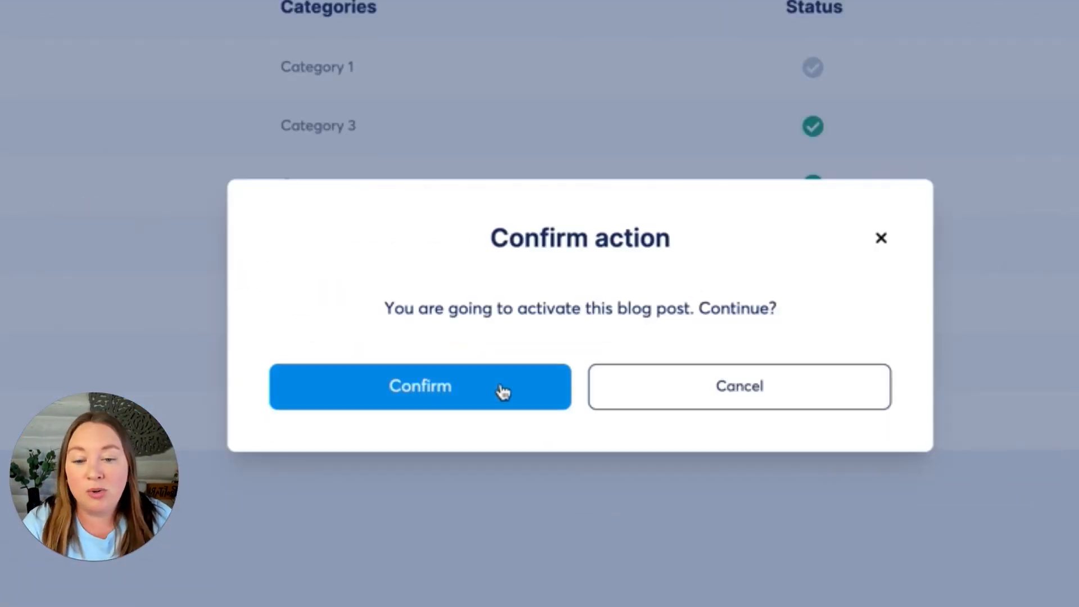
{"action": "left_click", "coordinate": [419, 386]}
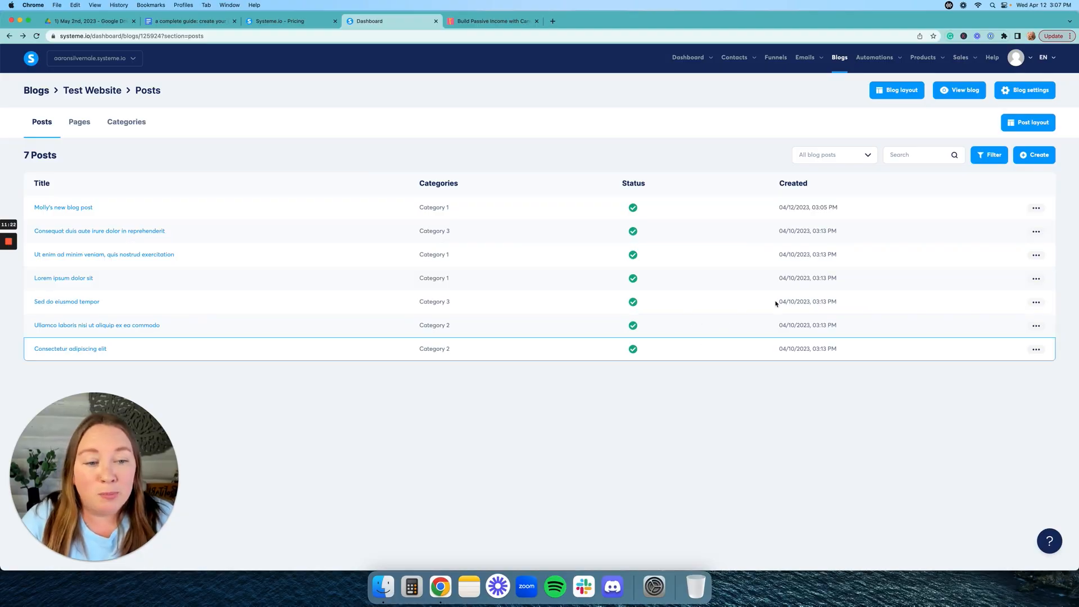
{"action": "left_click", "coordinate": [1035, 230]}
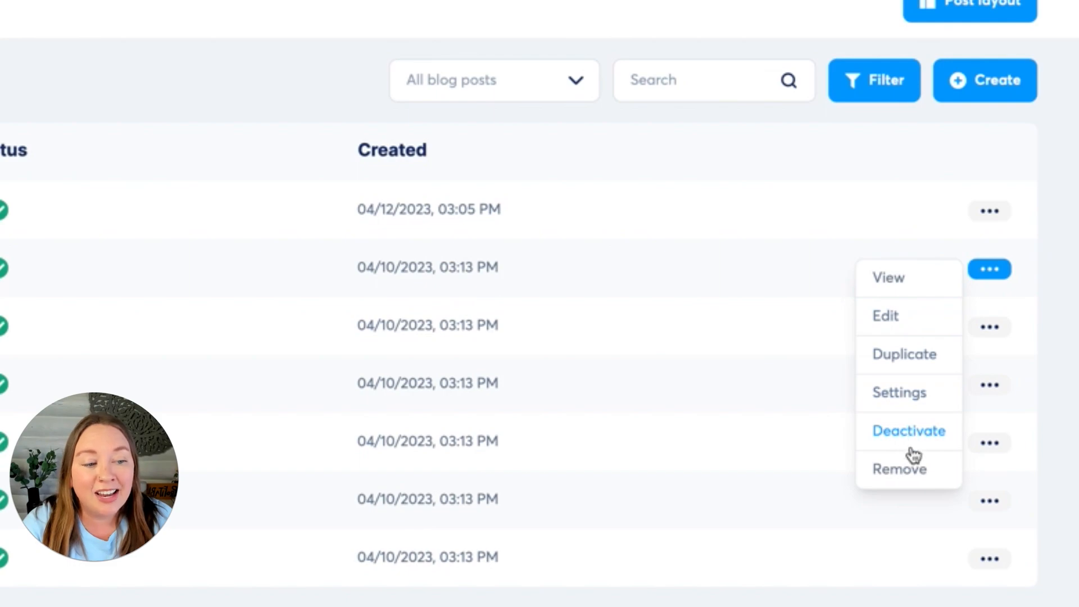
{"action": "left_click", "coordinate": [886, 316]}
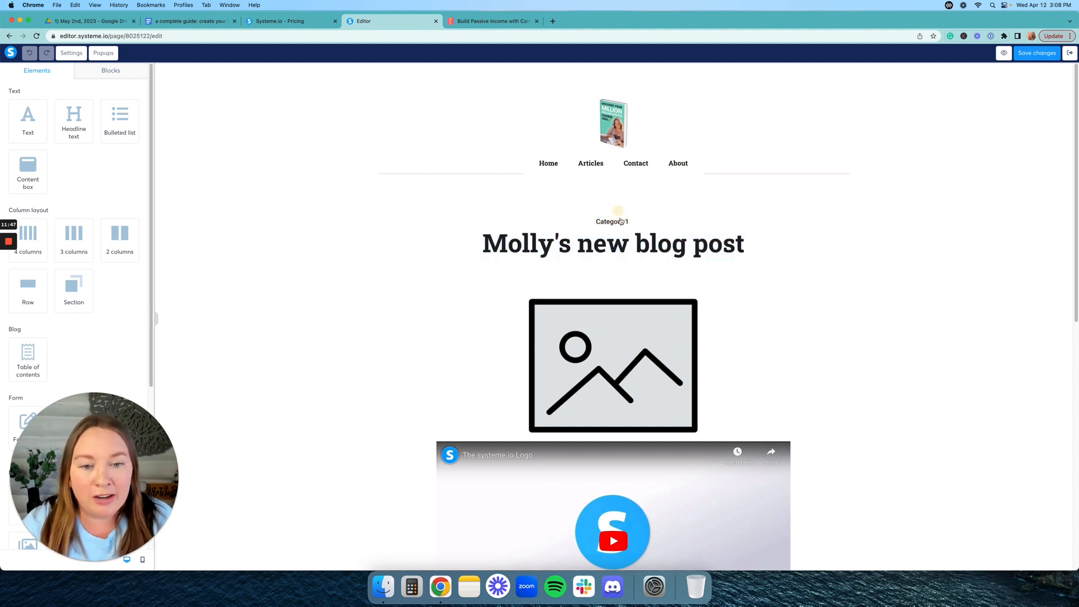
{"action": "scroll", "scroll_direction": "down", "scroll_amount": 3}
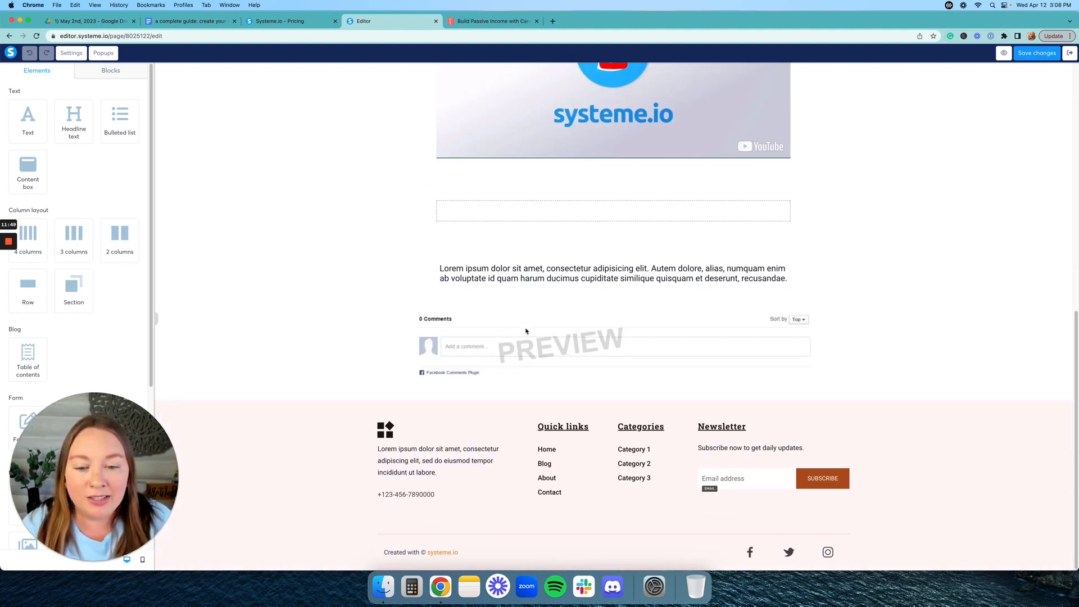
{"action": "scroll", "scroll_direction": "up", "scroll_amount": 3}
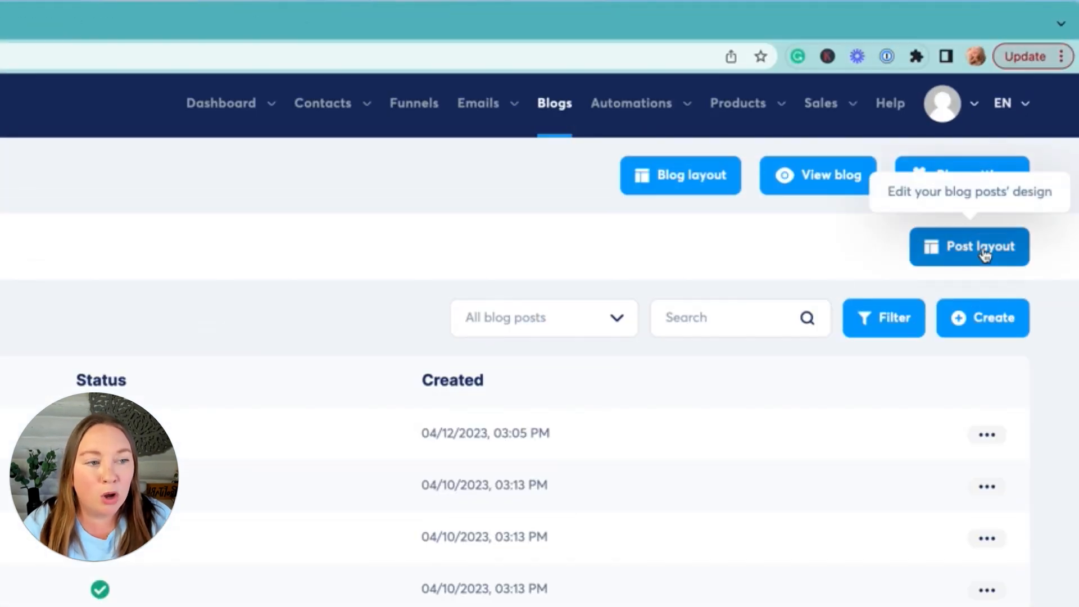
Step: Open the Post layout template and select its Blog post title placeholder to review the design
{"action": "left_click", "coordinate": [969, 247]}
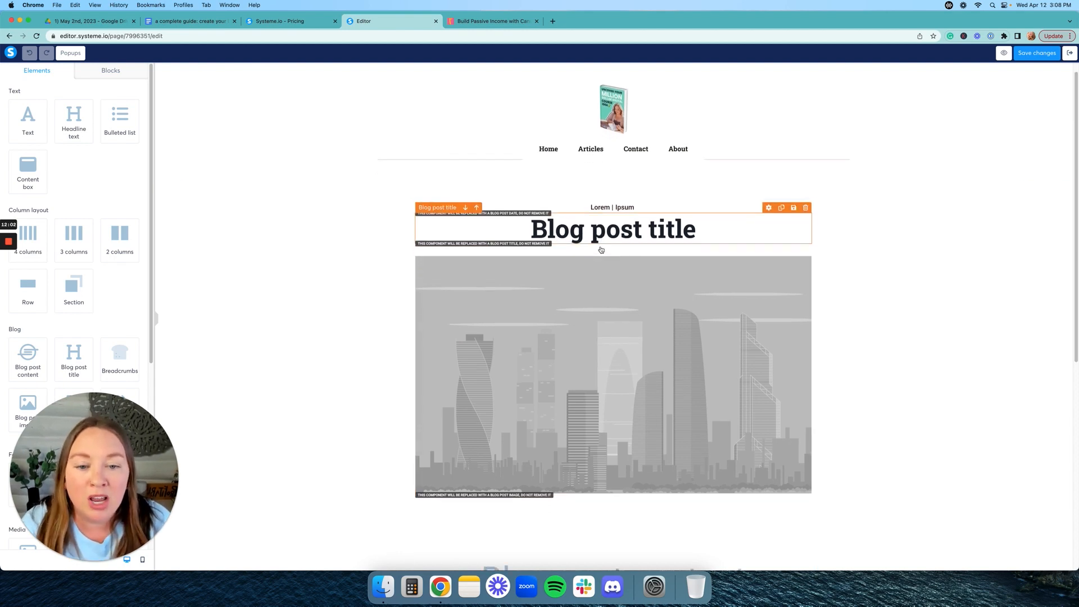
{"action": "scroll", "scroll_direction": "down", "scroll_amount": 3}
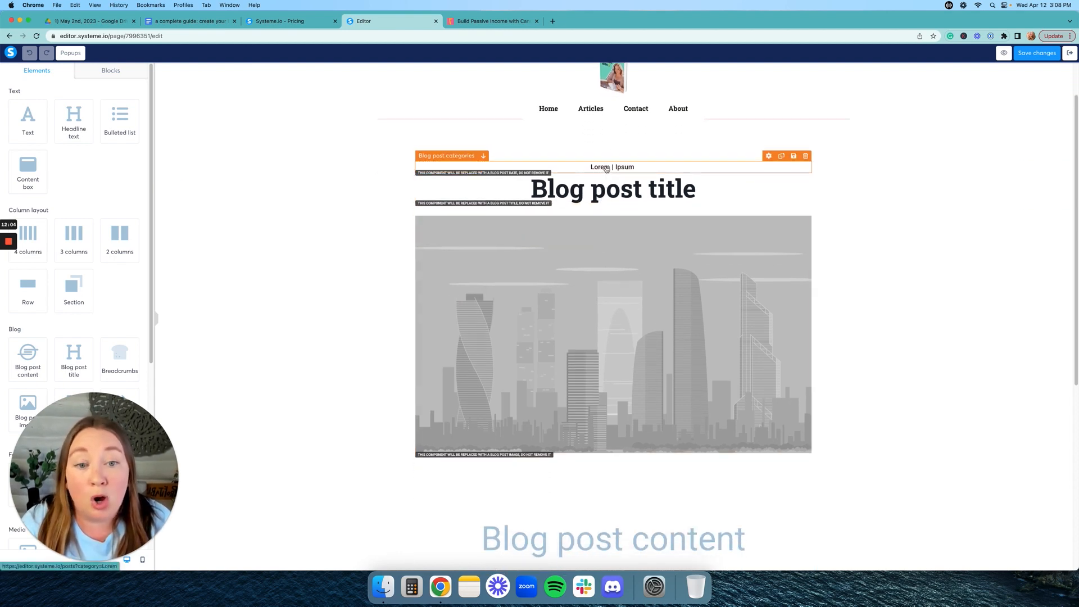
{"action": "mouse_move", "coordinate": [660, 170]}
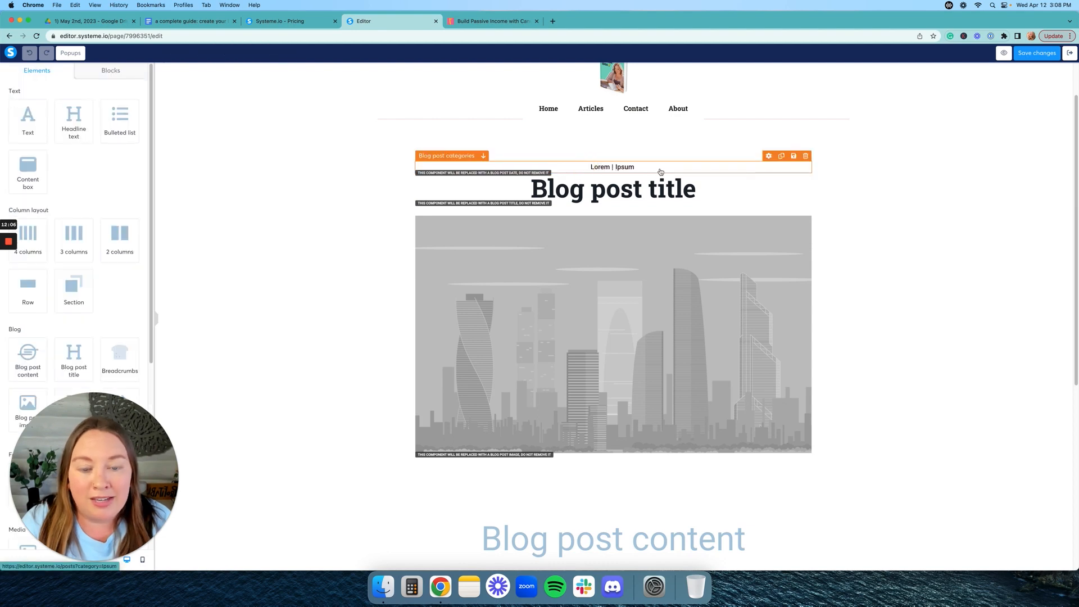
{"action": "left_click", "coordinate": [613, 189]}
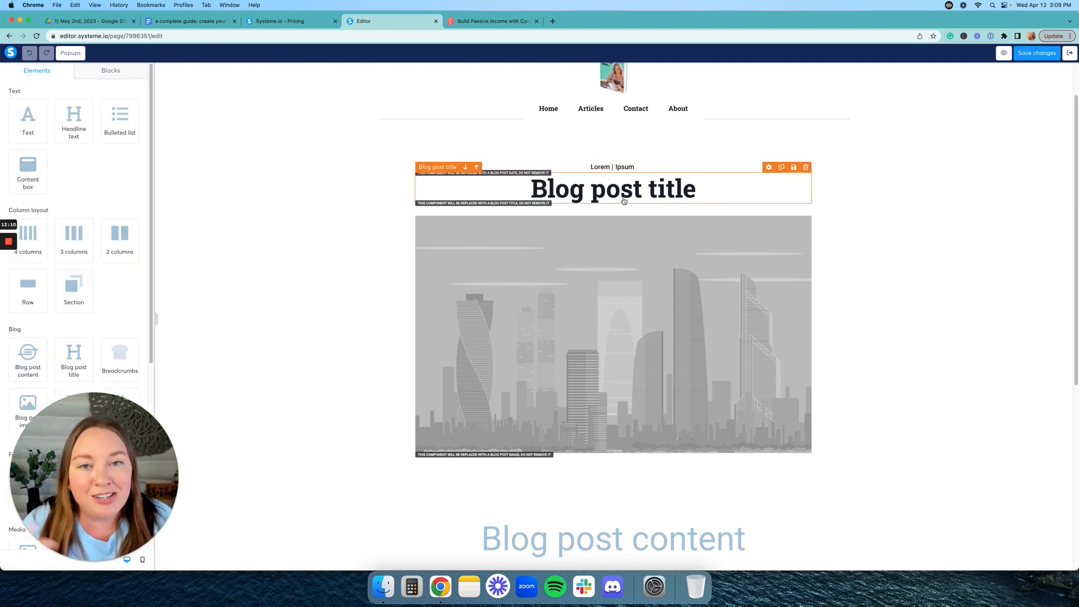
{"action": "scroll", "scroll_direction": "down", "scroll_amount": 3}
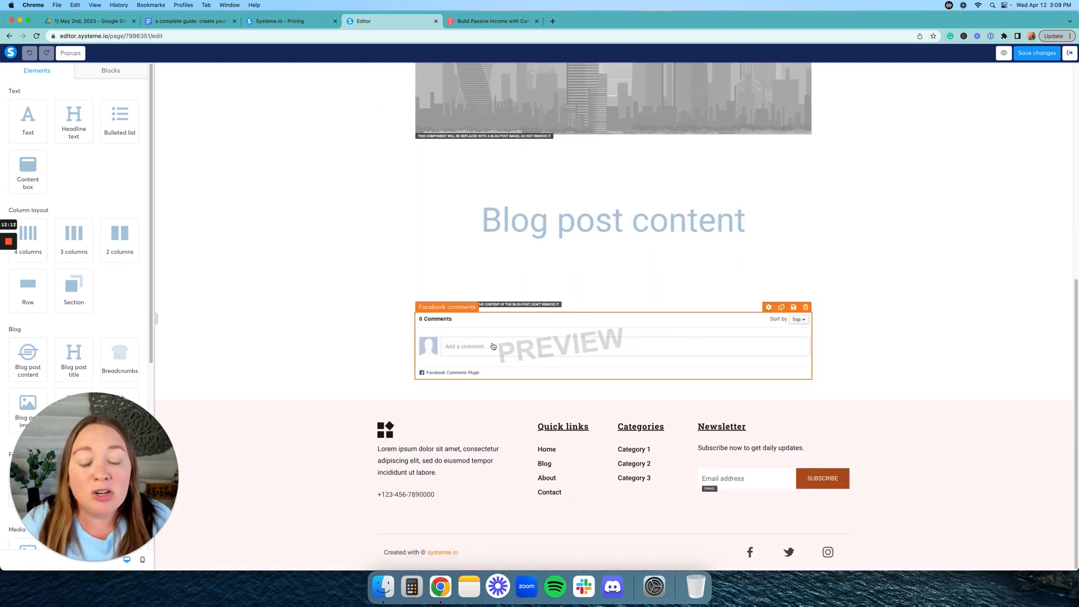
{"action": "mouse_move", "coordinate": [620, 369]}
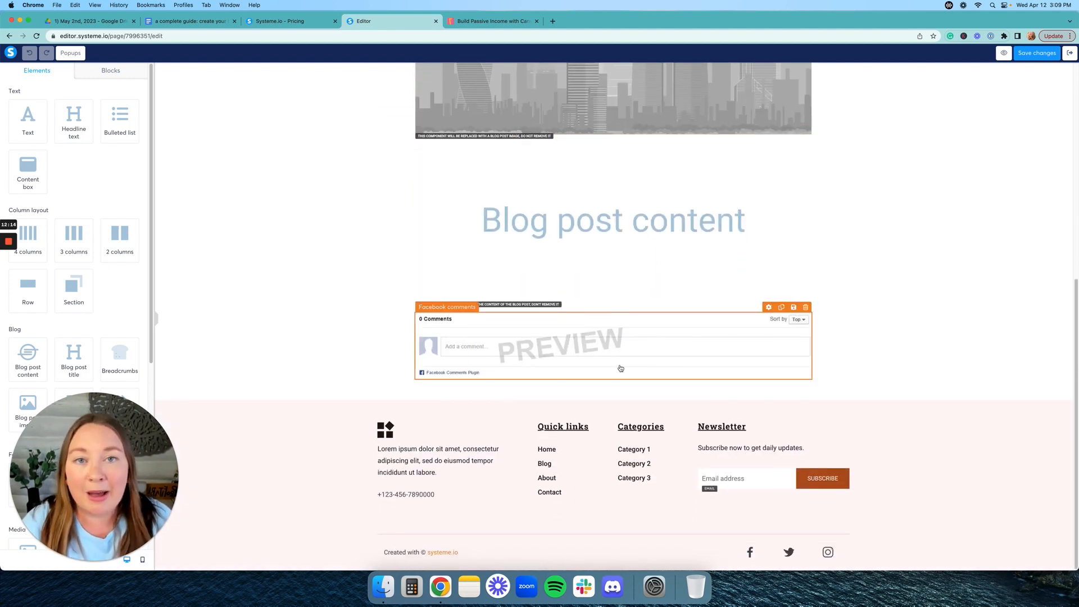
{"action": "scroll", "scroll_direction": "up", "scroll_amount": 3}
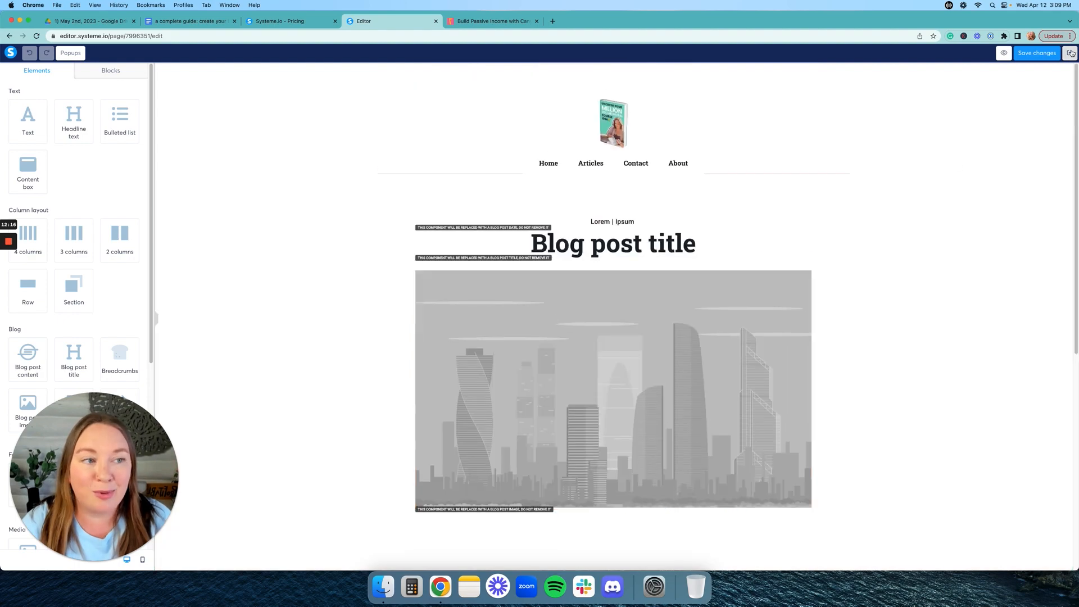